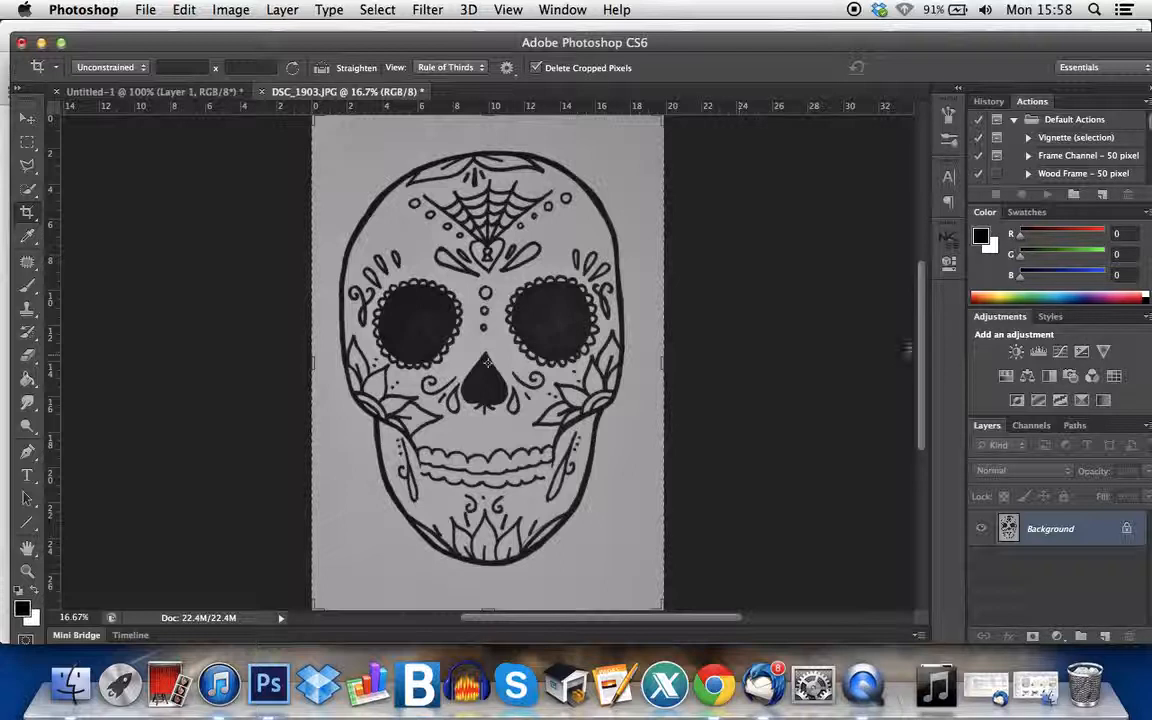
pyautogui.moveTo(840, 440)
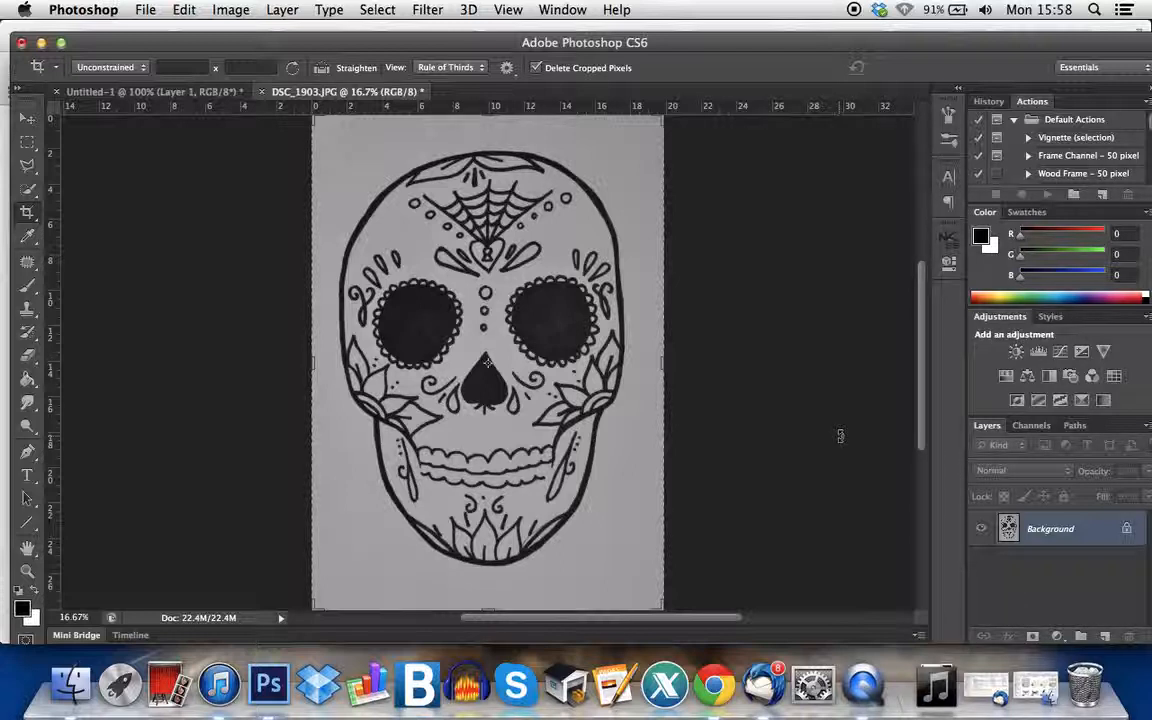
pyautogui.moveTo(948, 424)
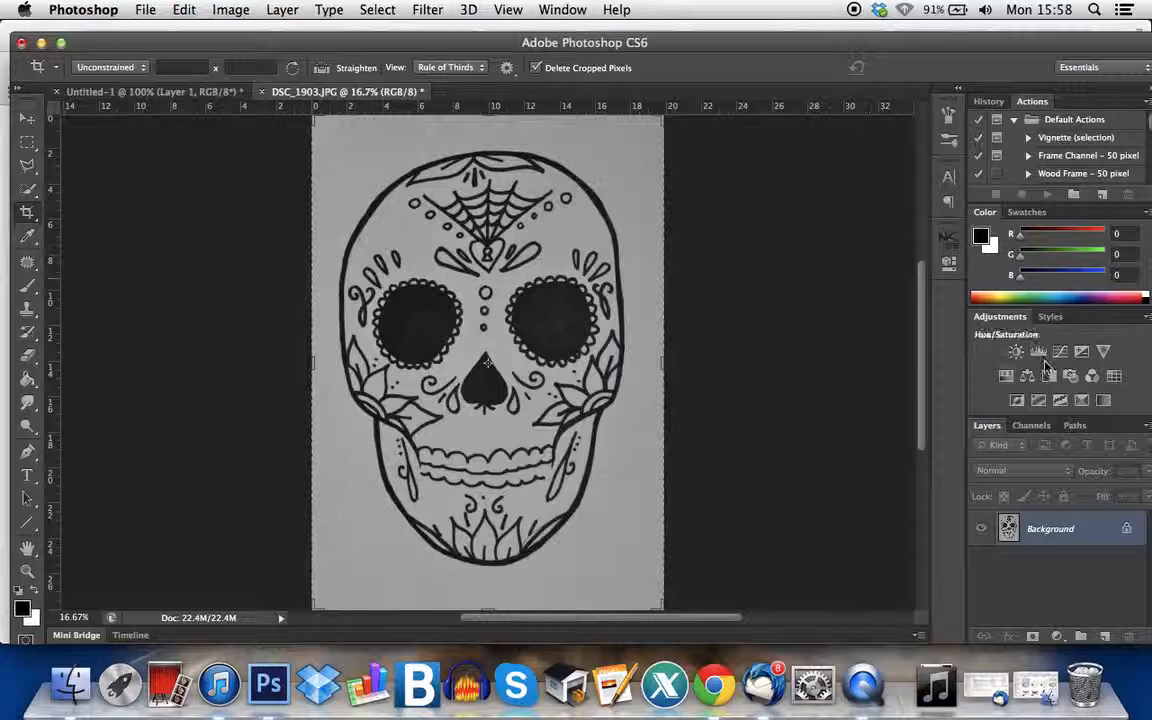
# Add a Levels adjustment with the white input slider near 156 so the grey paper goes white.
pyautogui.click(1038, 352)
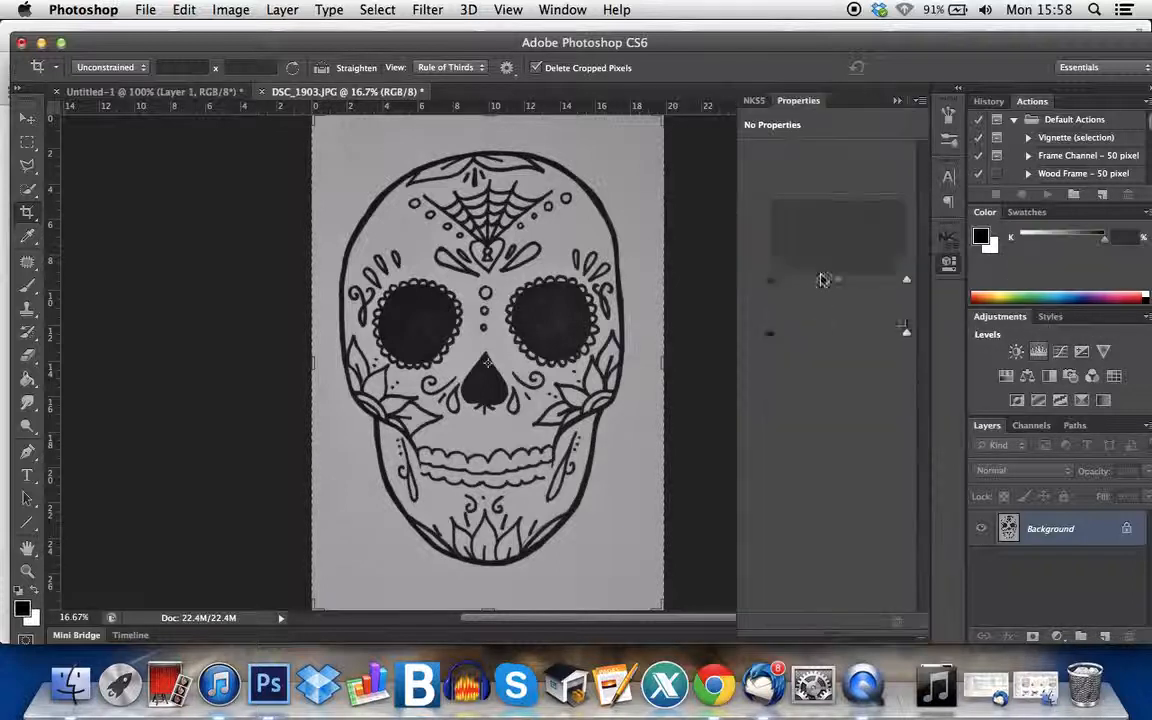
pyautogui.click(1016, 352)
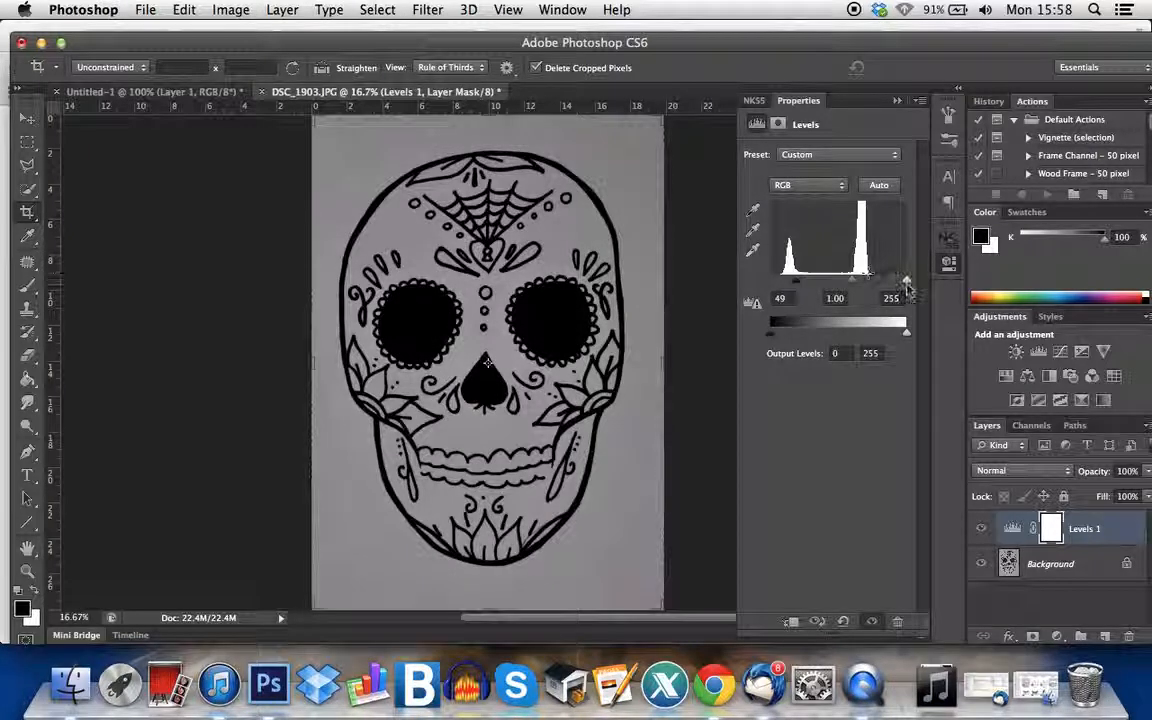
pyautogui.moveTo(904, 280); pyautogui.dragTo(884, 280)
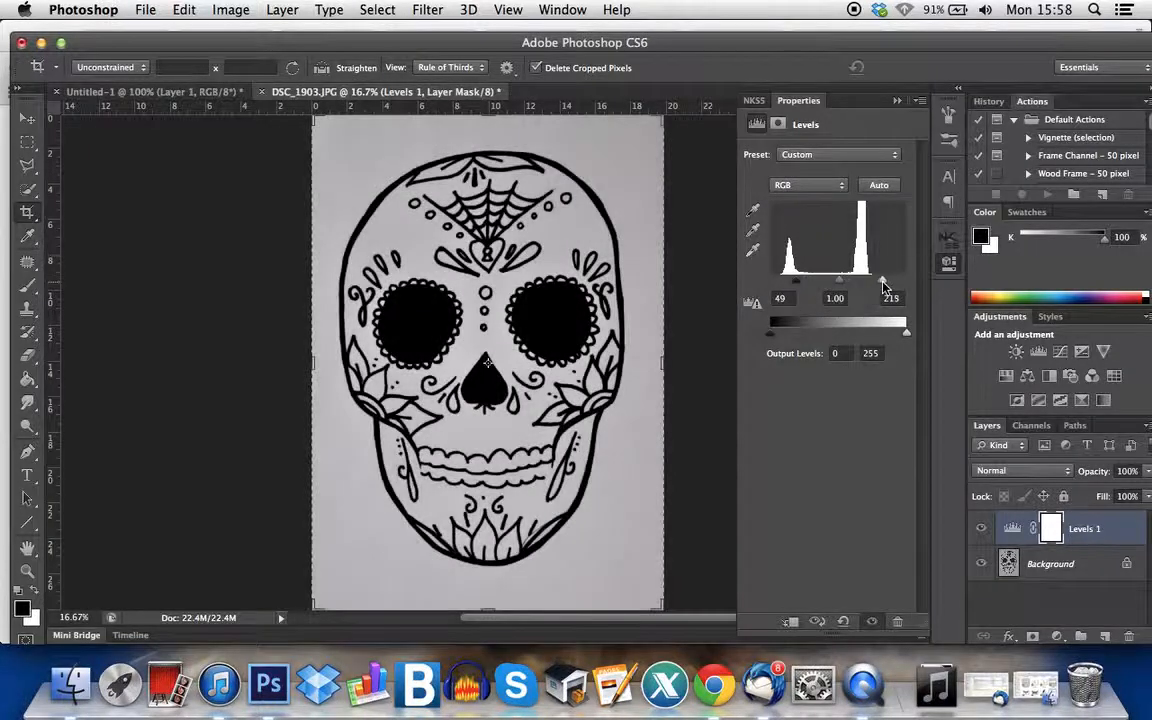
pyautogui.moveTo(882, 284); pyautogui.dragTo(856, 284)
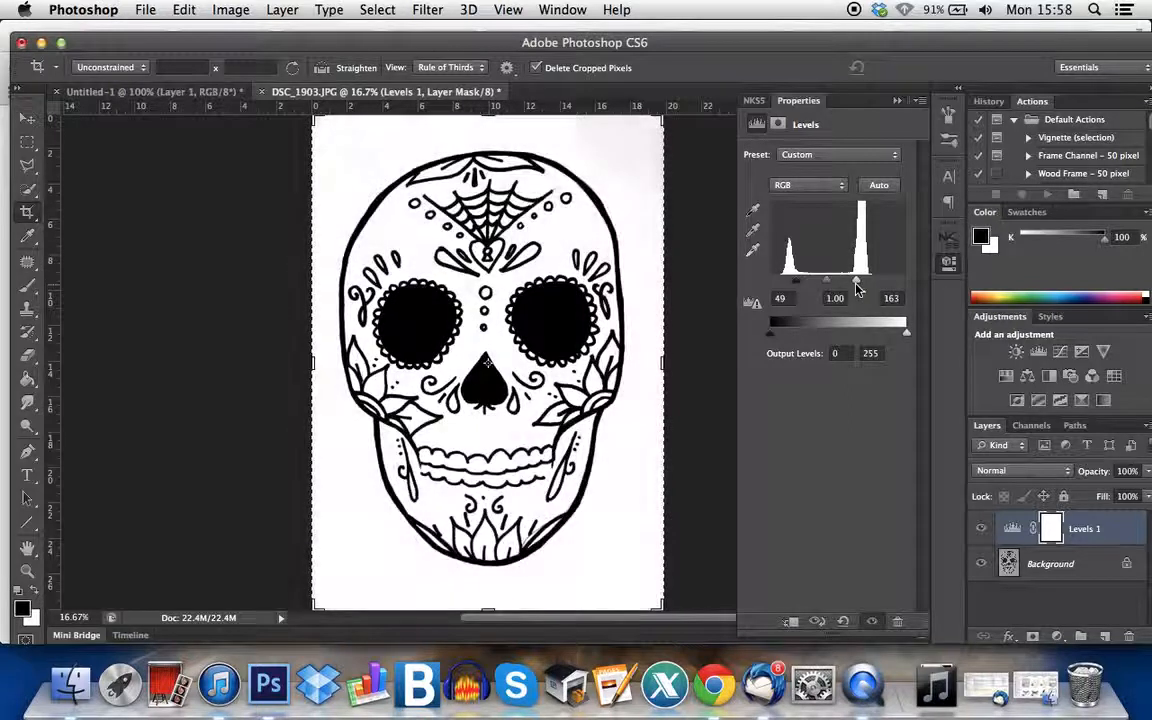
pyautogui.moveTo(864, 282); pyautogui.dragTo(852, 282)
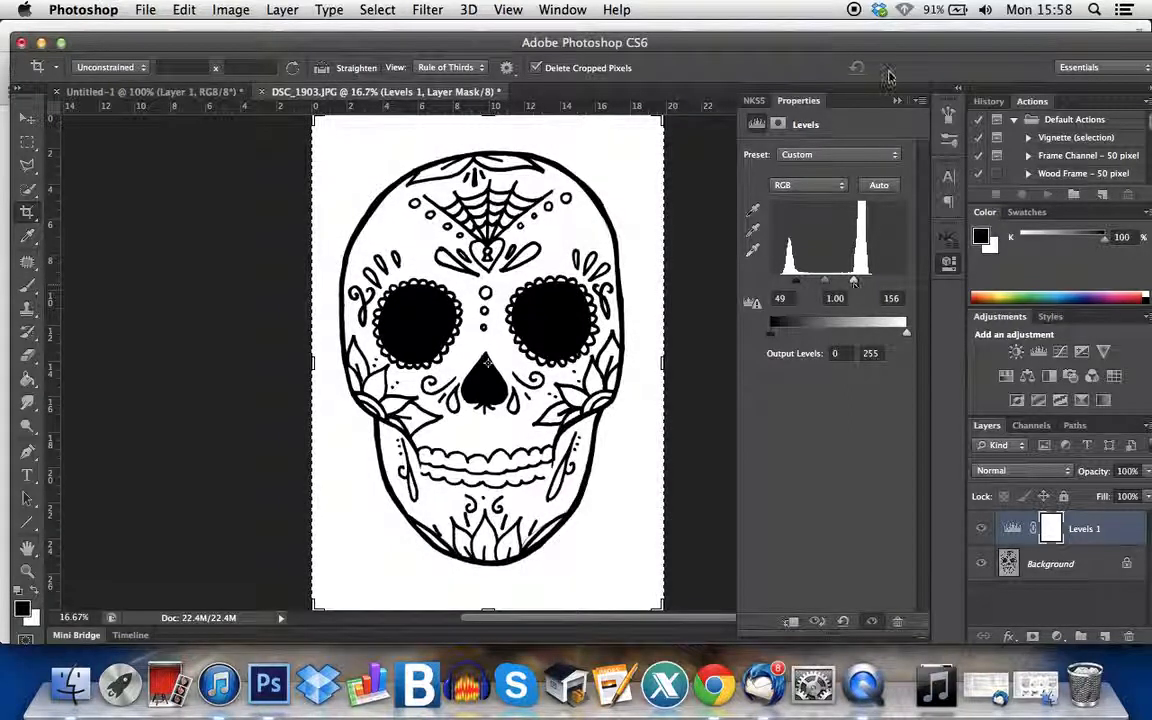
pyautogui.click(1050, 564)
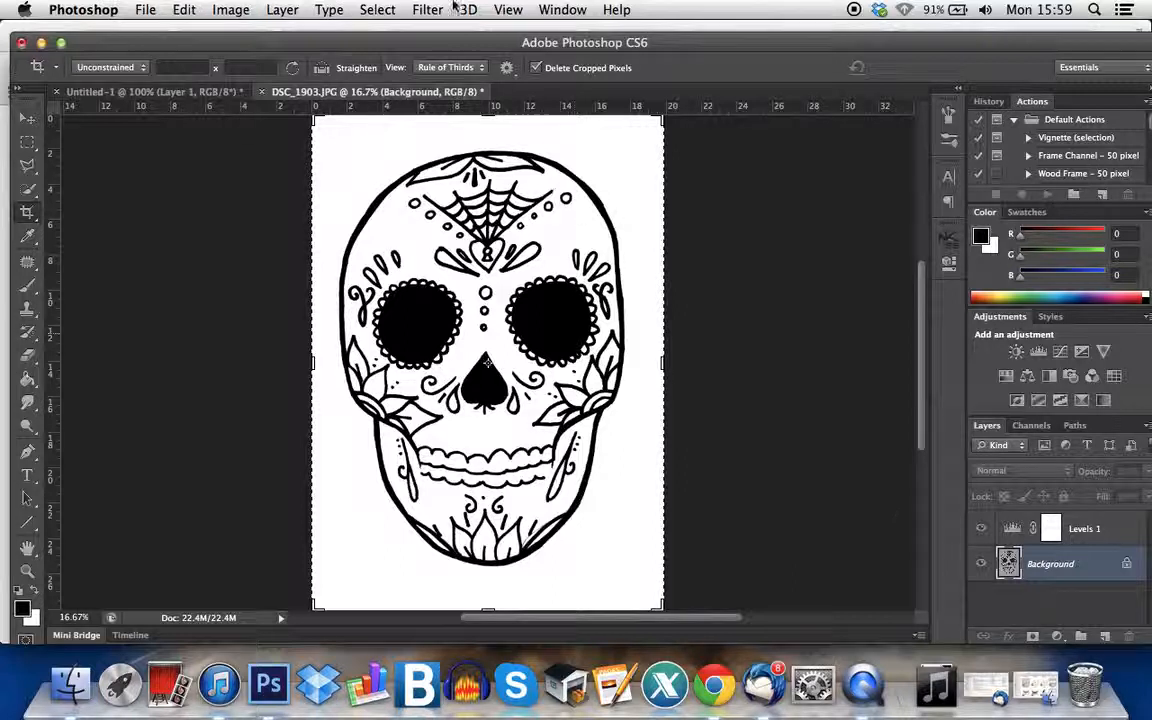
# Select the black skull line work with Color Range at Fuzziness 200 using sampled colours.
pyautogui.click(376, 8)
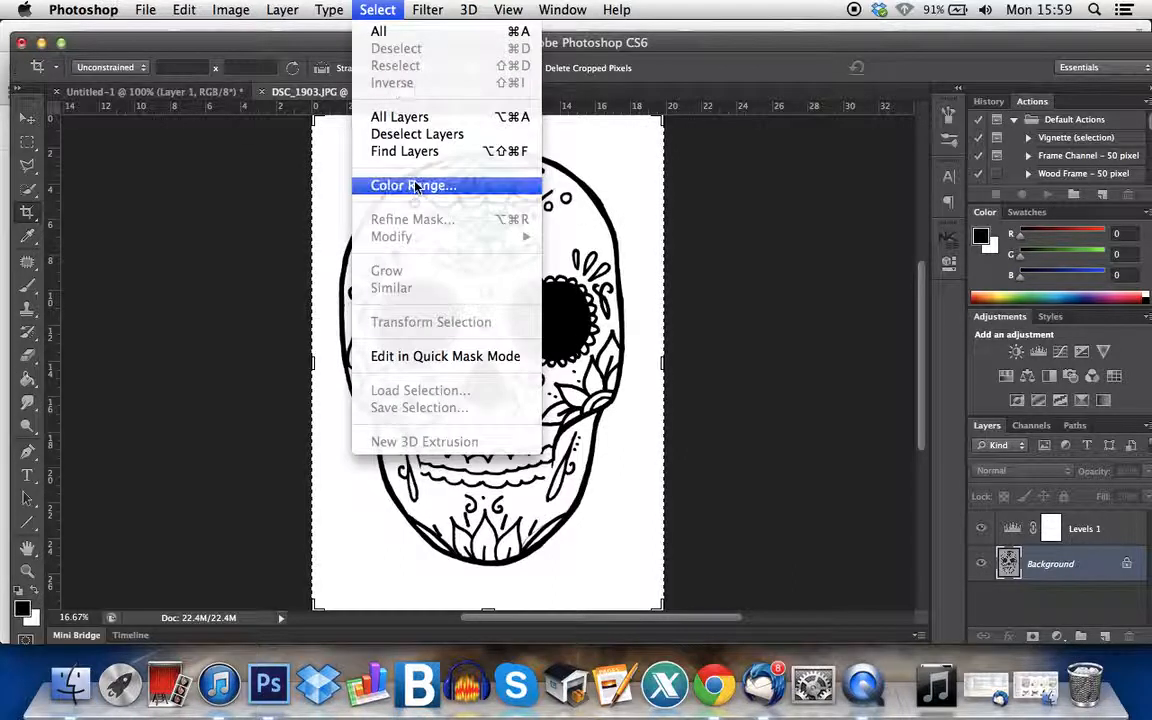
pyautogui.click(412, 184)
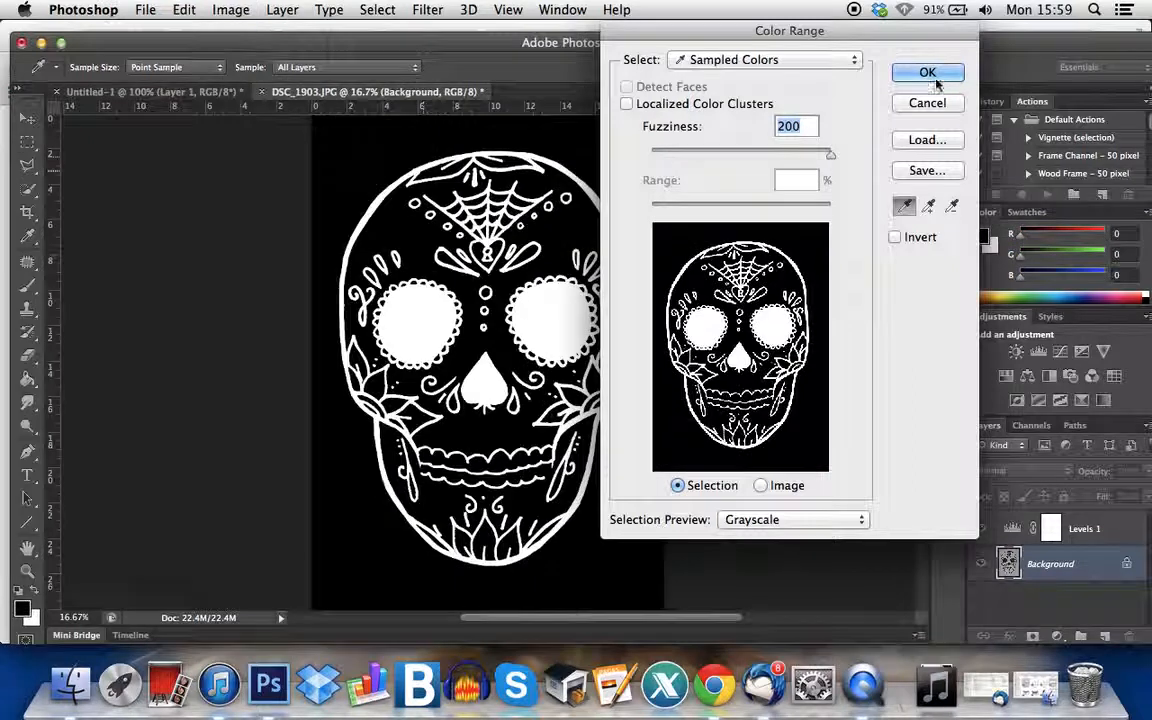
pyautogui.click(928, 72)
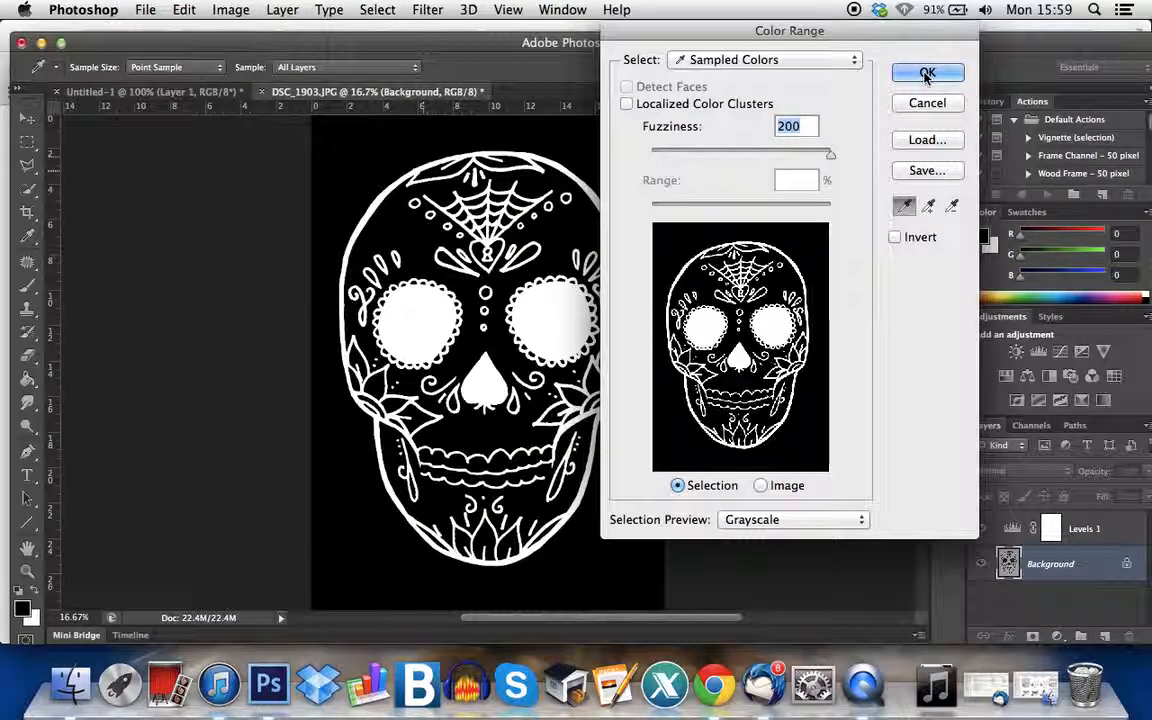
pyautogui.click(926, 72)
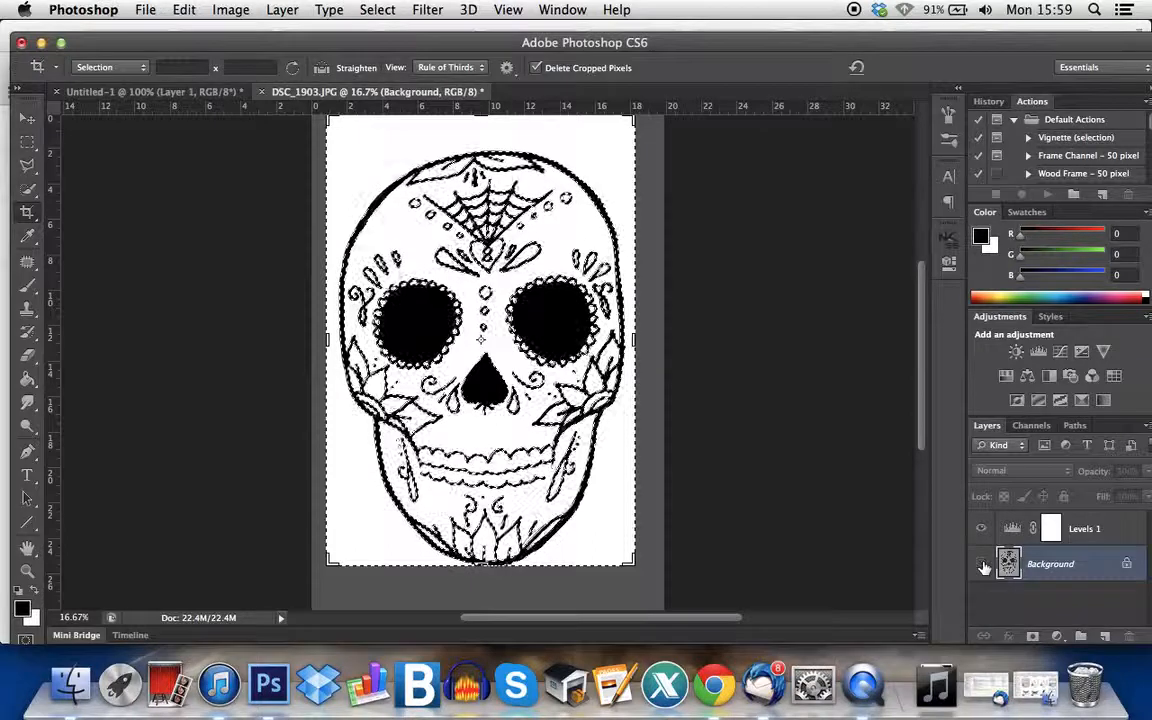
# Hide the Background layer and smooth the line selection with a 10-pixel radius.
pyautogui.click(982, 564)
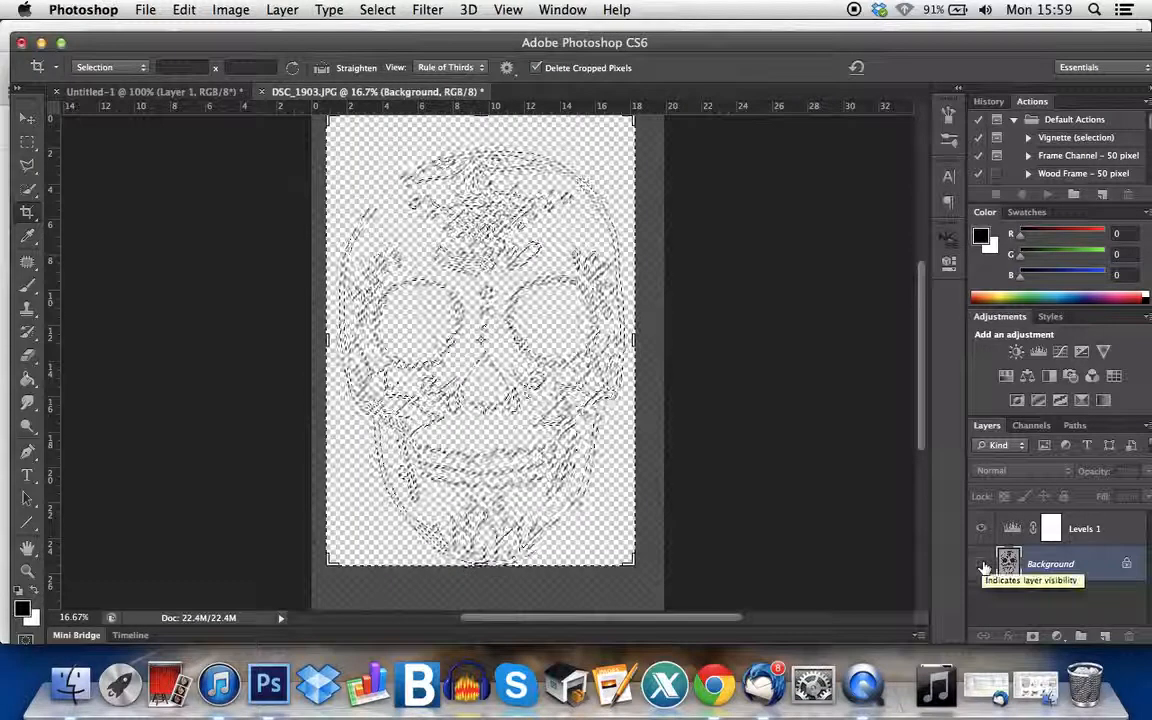
pyautogui.click(980, 564)
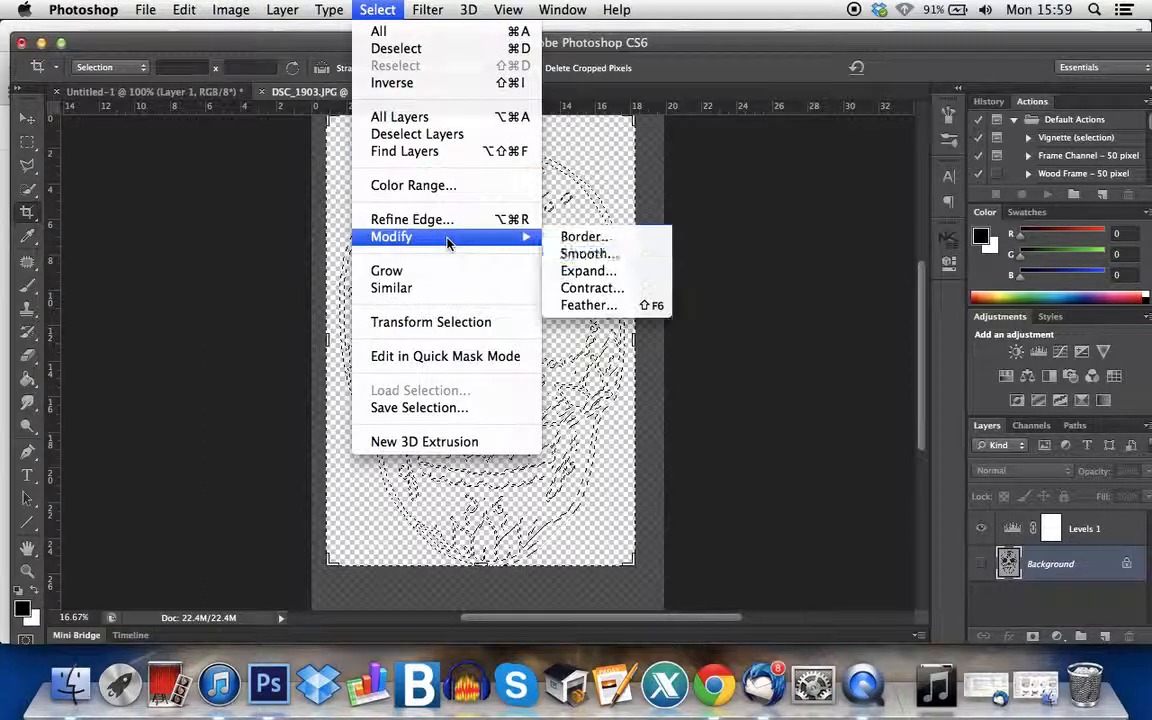
pyautogui.moveTo(588, 252)
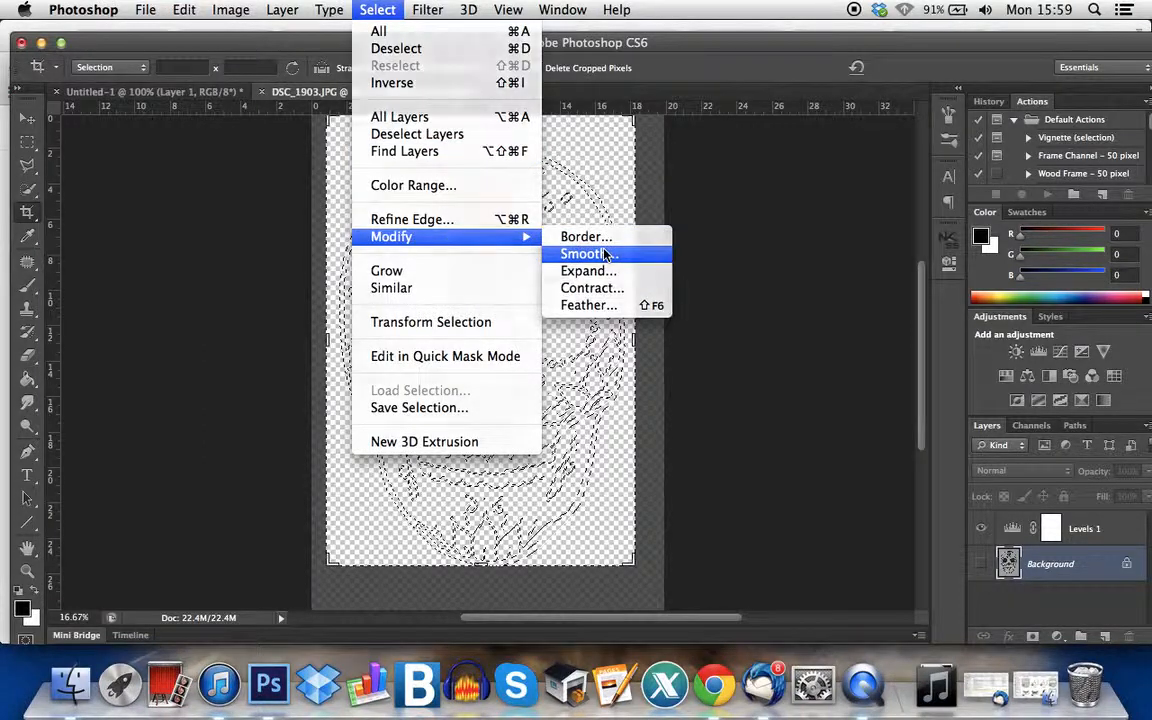
pyautogui.click(584, 252)
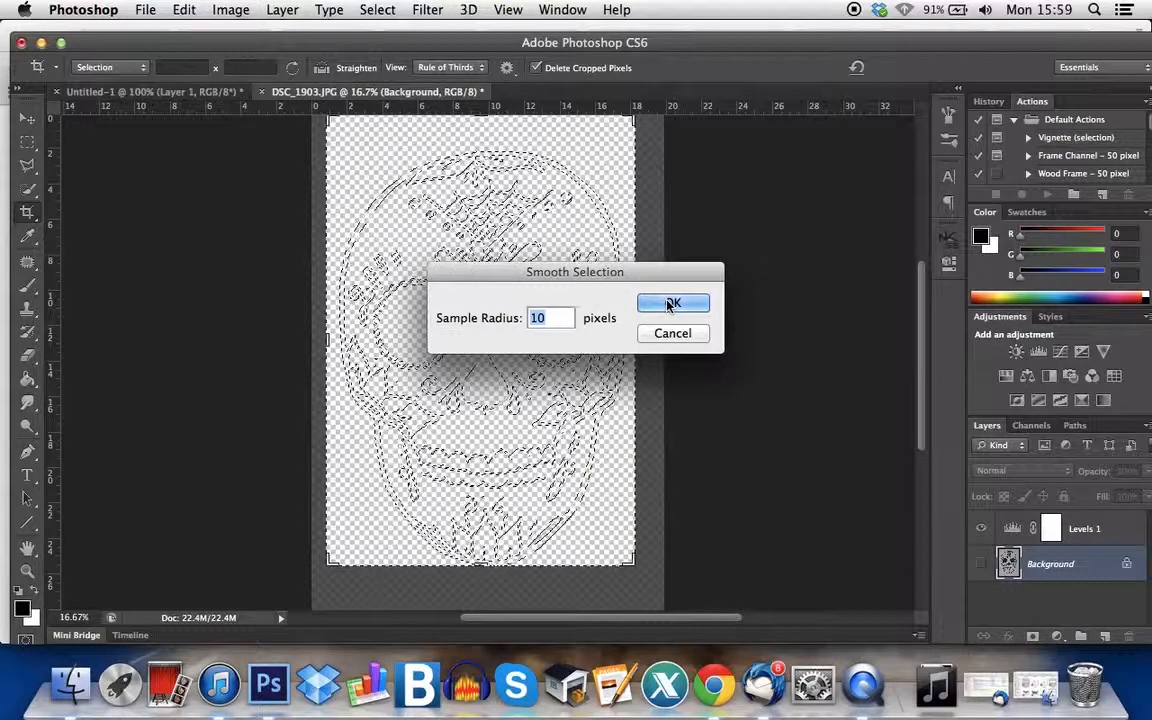
pyautogui.click(672, 304)
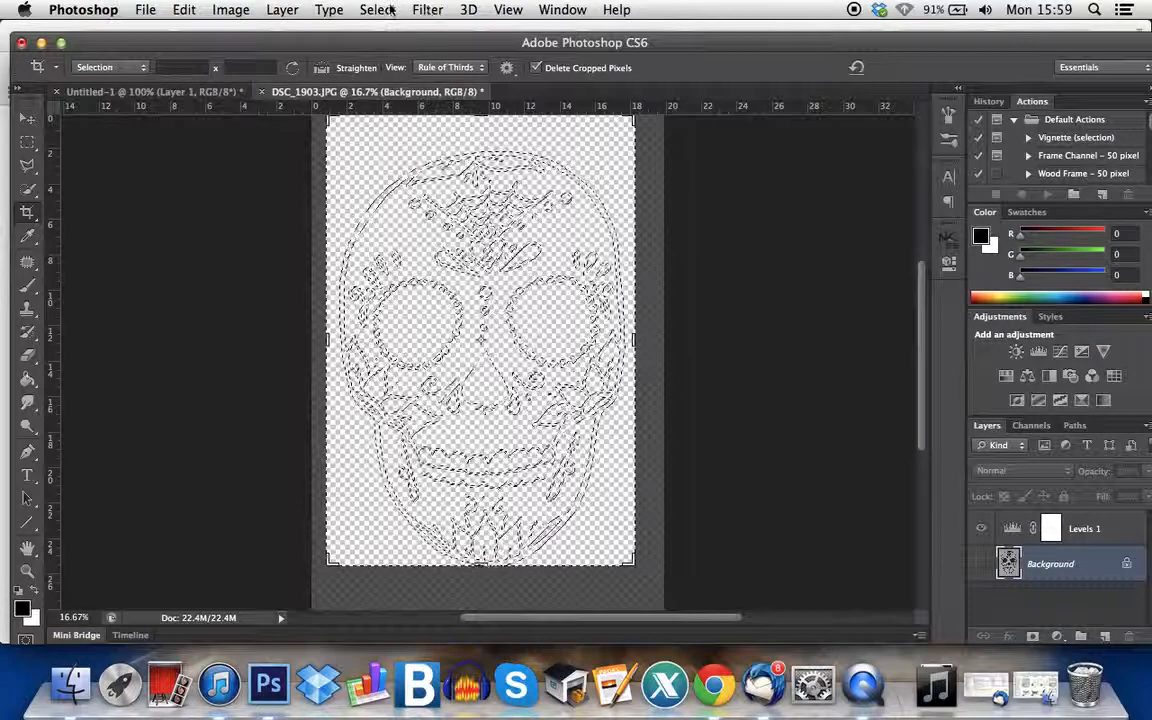
pyautogui.click(376, 8)
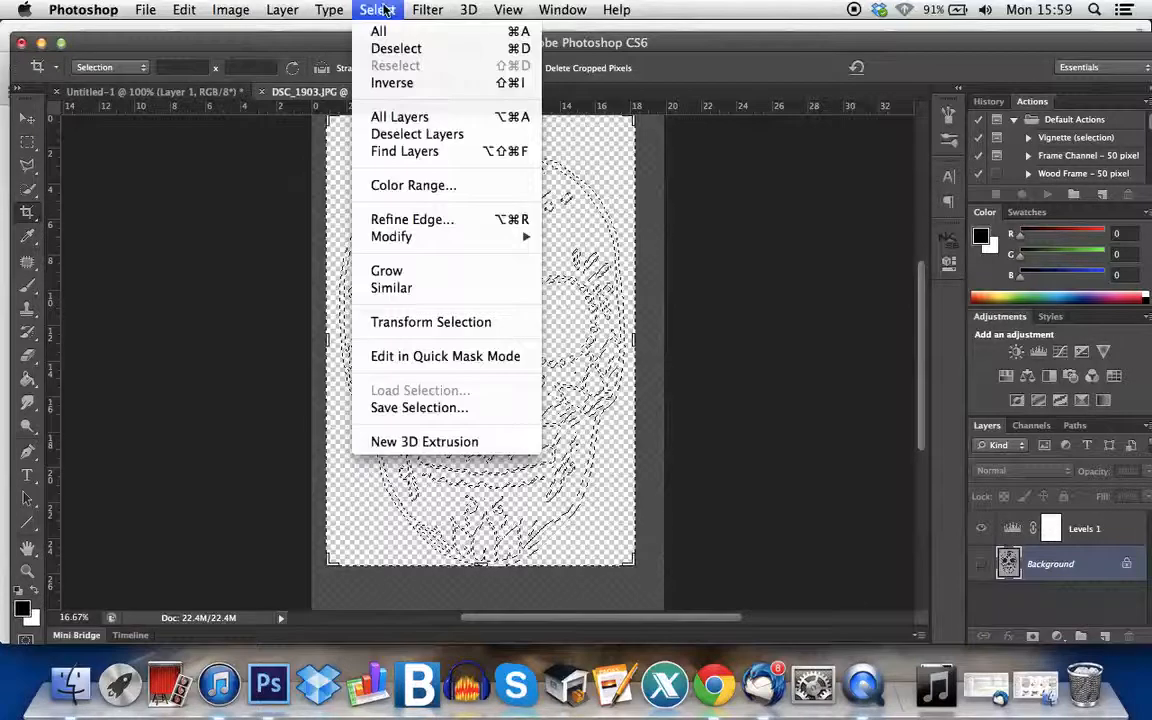
pyautogui.moveTo(444, 356)
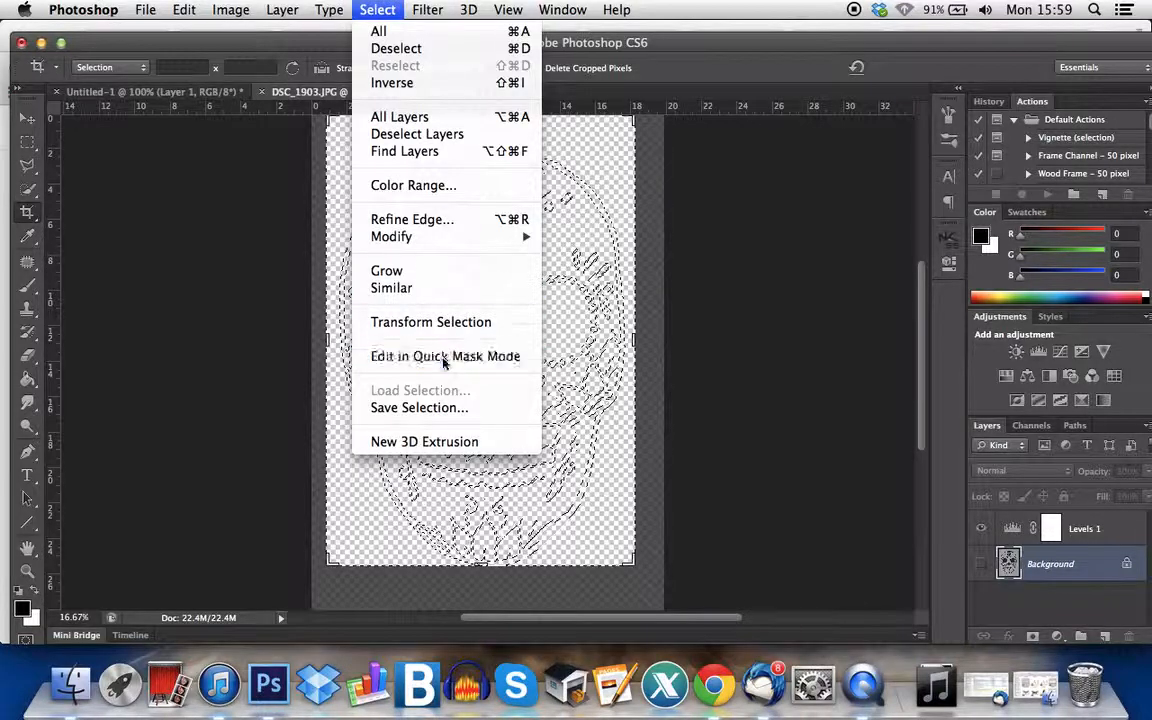
# Preview the line selection in Quick Mask mode, then bring it back as an active selection.
pyautogui.click(444, 356)
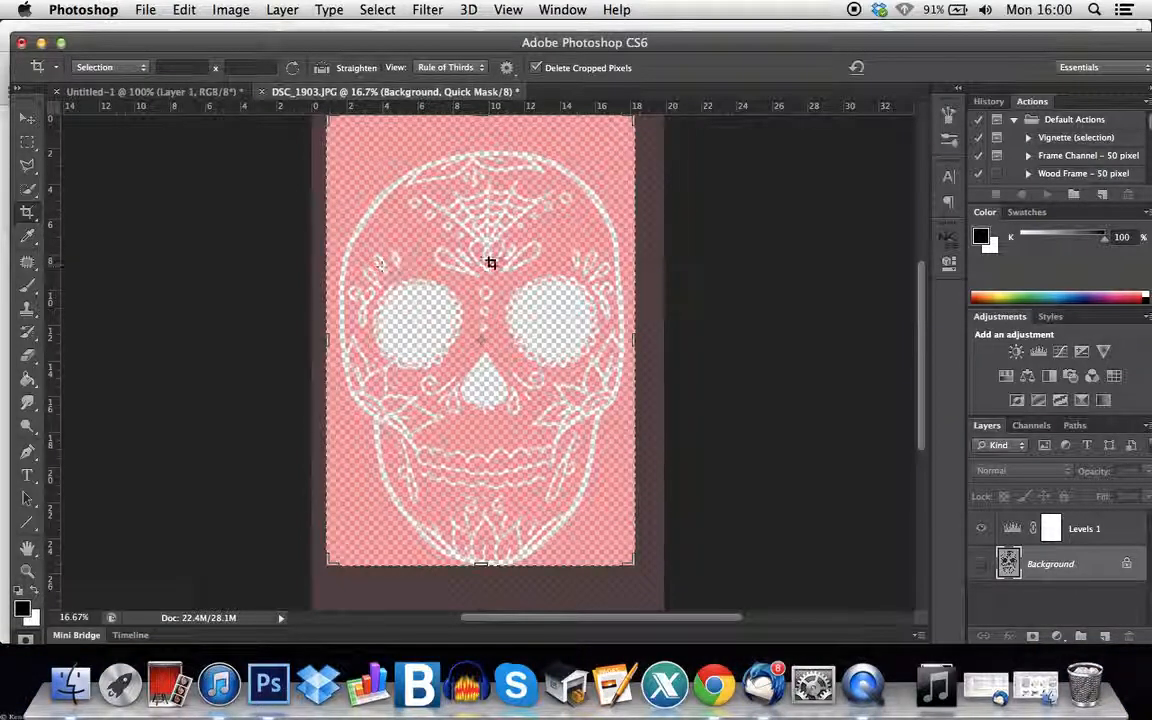
pyautogui.click(508, 8)
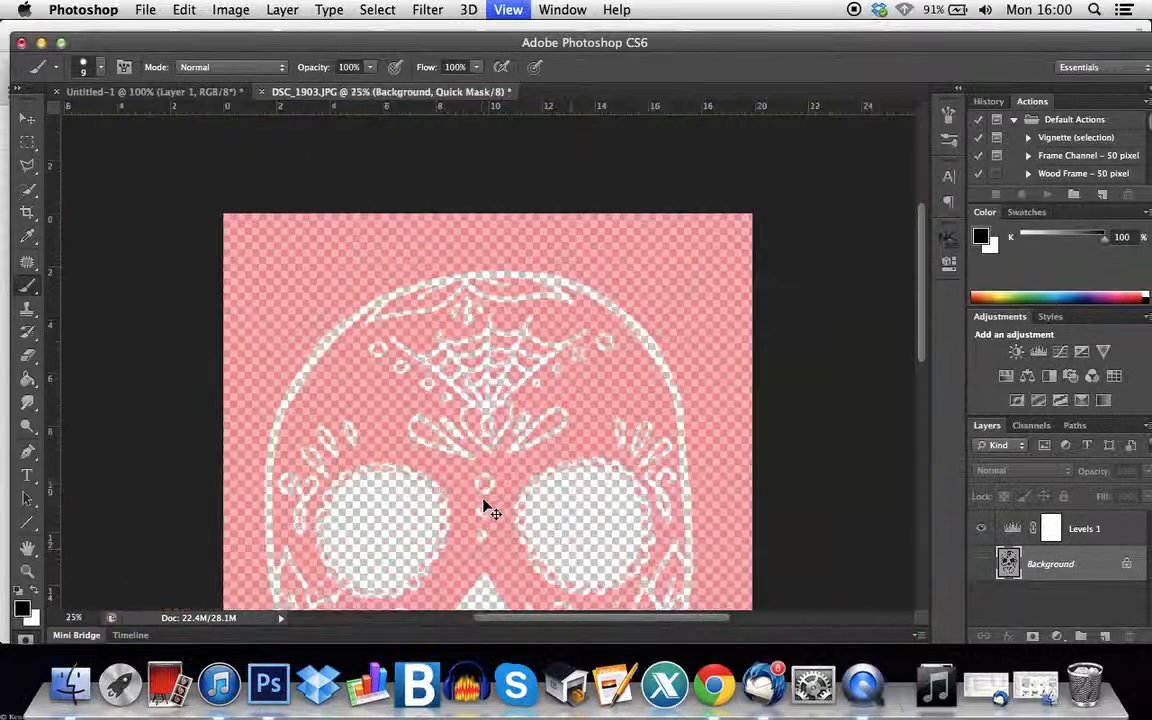
pyautogui.click(376, 8)
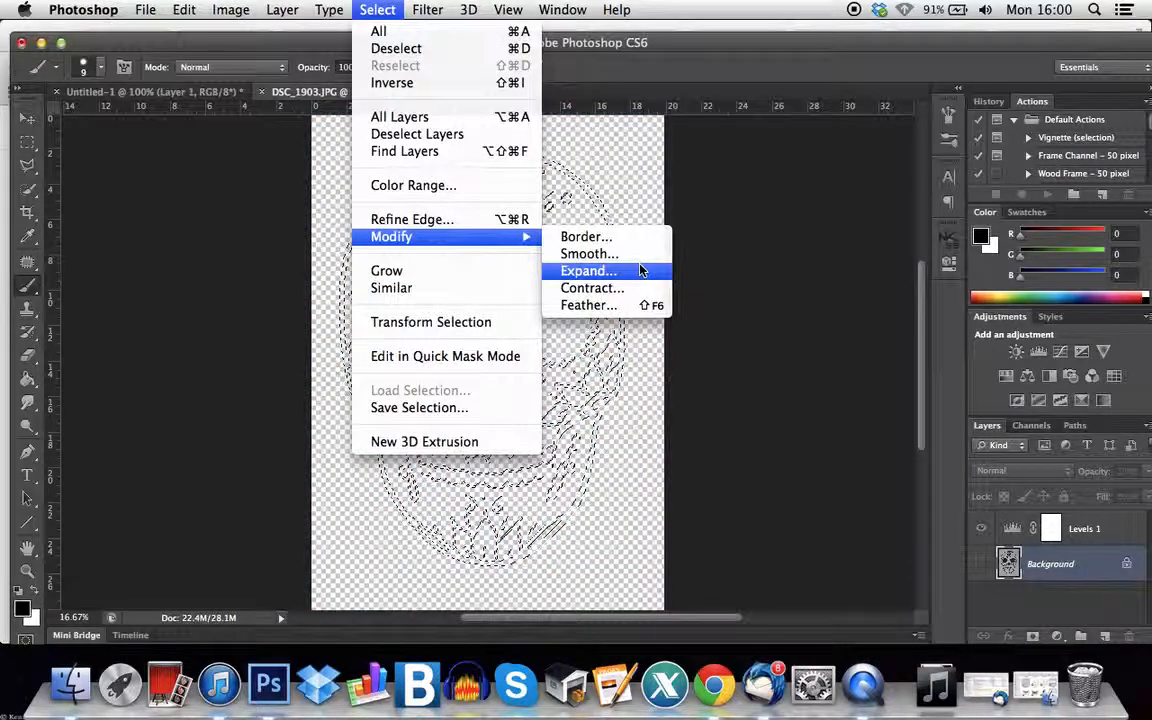
pyautogui.moveTo(632, 280)
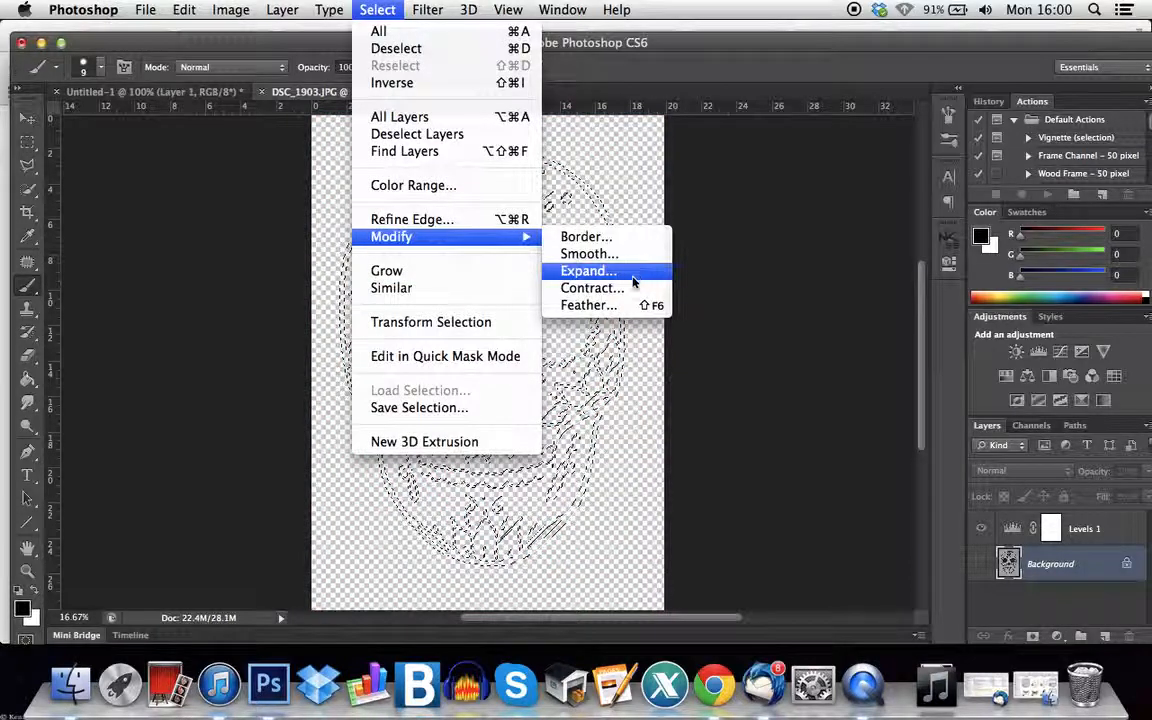
# Expand the skull line selection by 2 pixels.
pyautogui.click(588, 272)
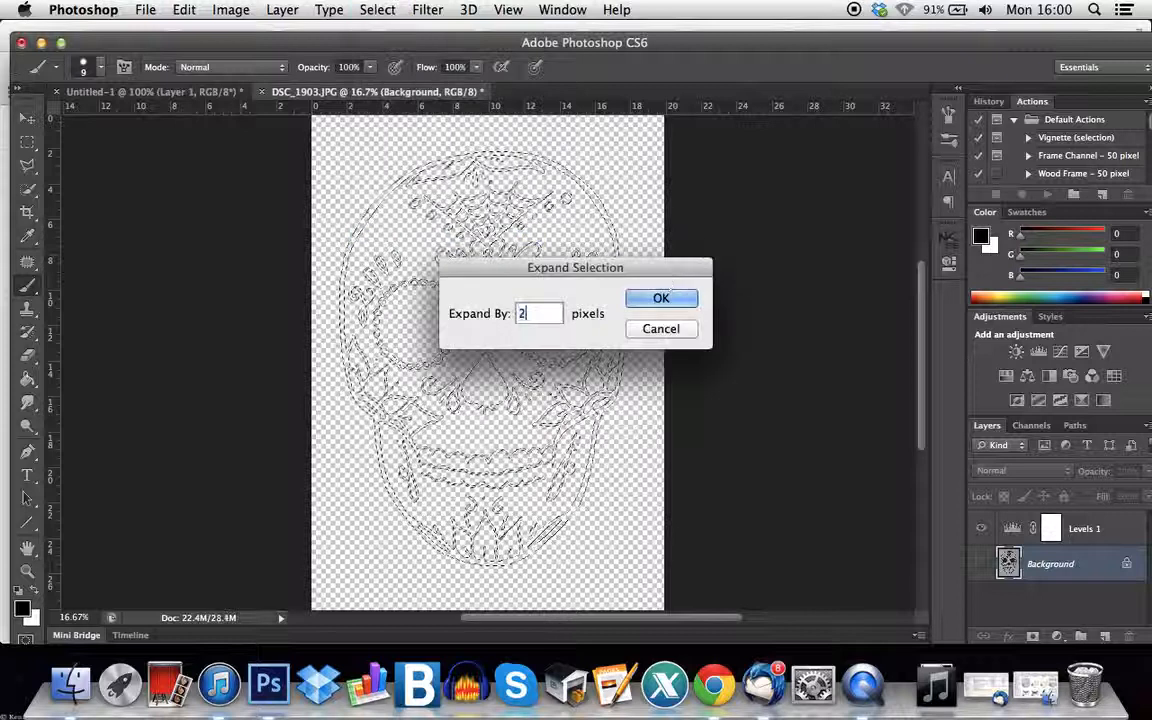
pyautogui.click(660, 298)
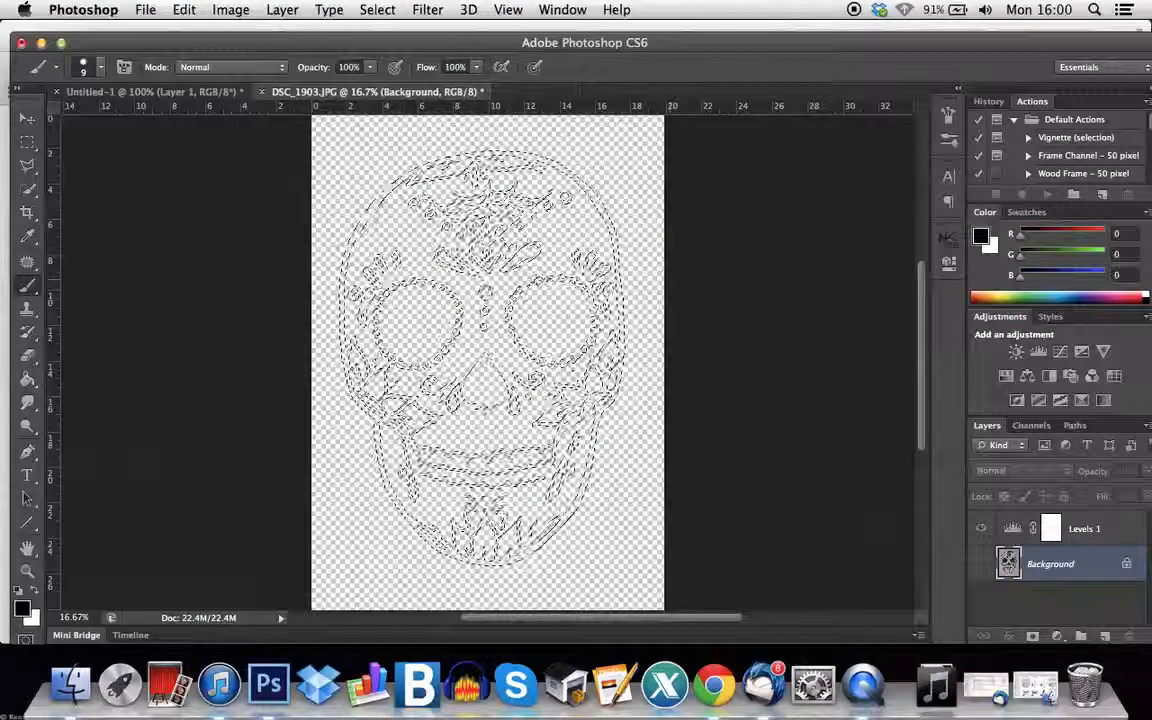
pyautogui.click(376, 8)
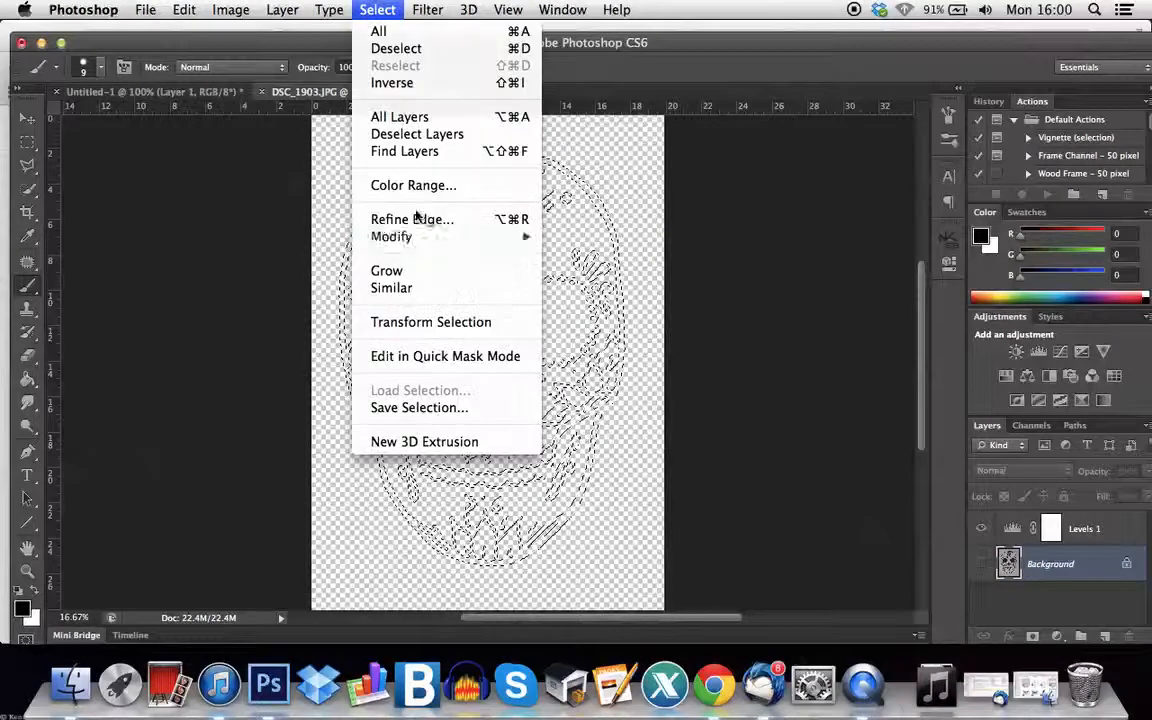
pyautogui.moveTo(392, 236)
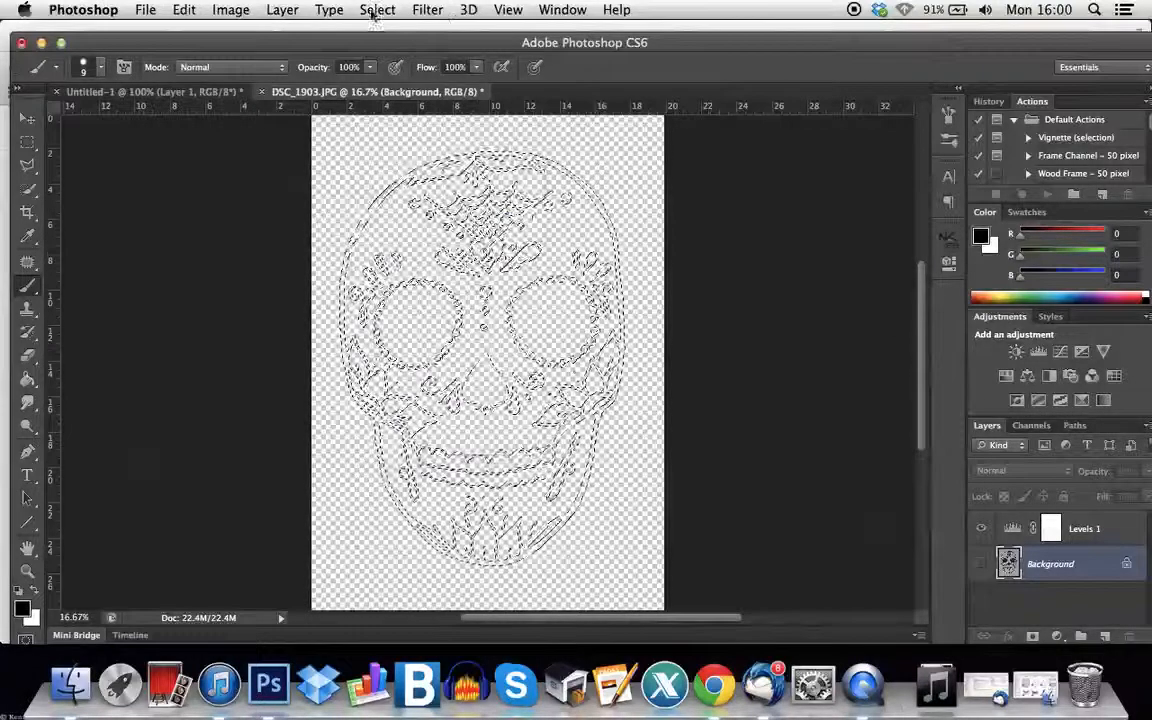
# Smooth the expanded selection's edges via Select > Modify > Smooth.
pyautogui.click(376, 8)
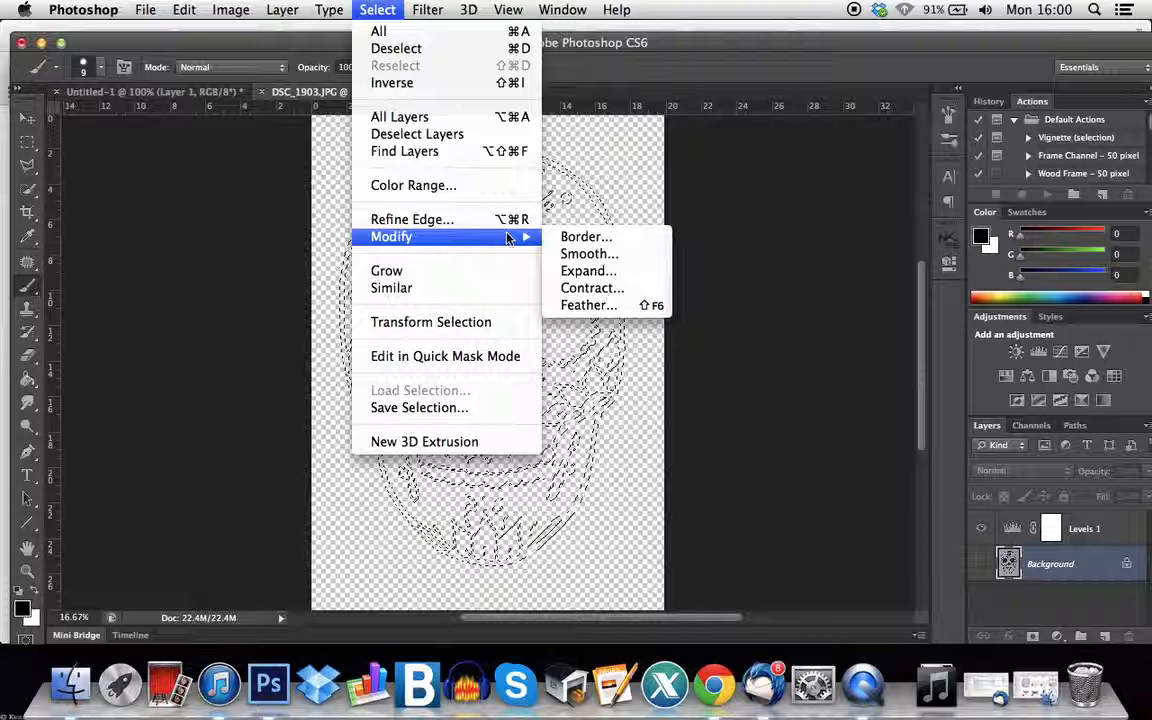
pyautogui.moveTo(588, 252)
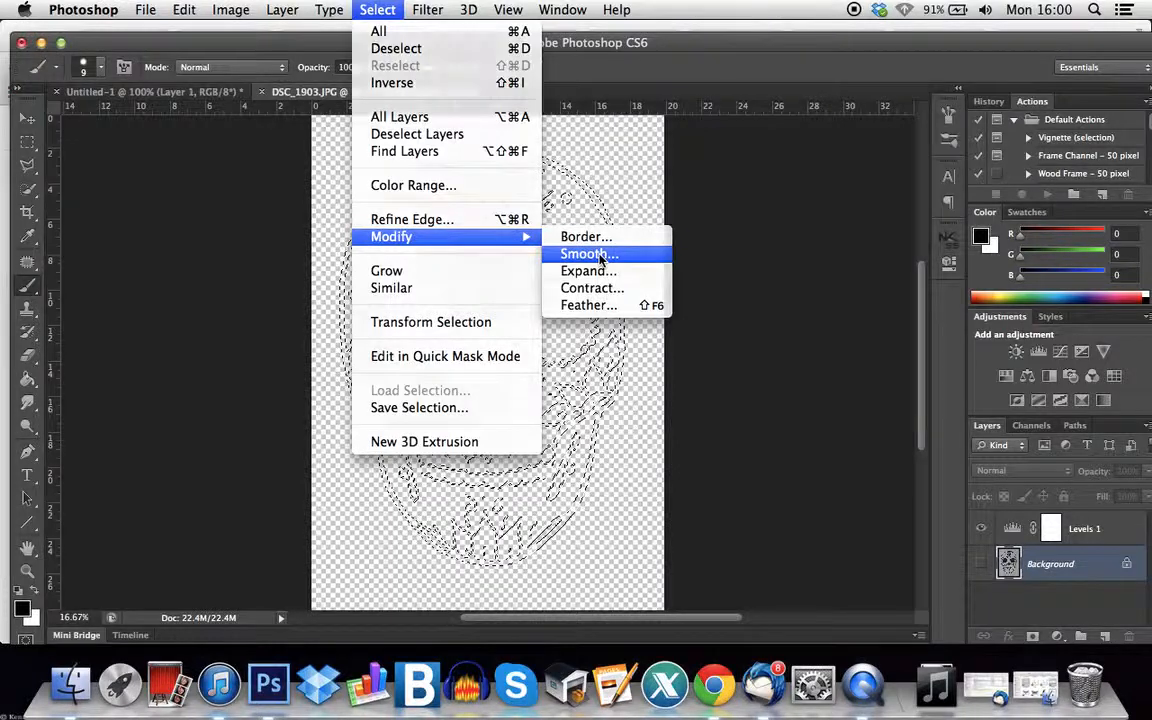
pyautogui.click(588, 252)
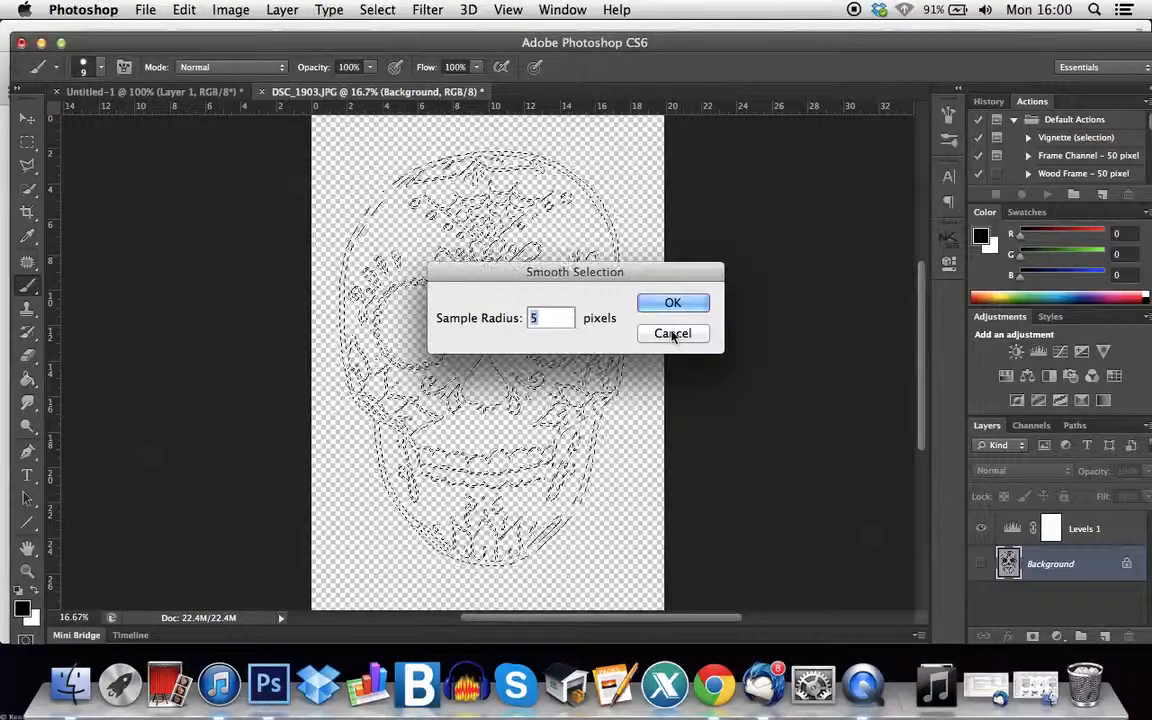
pyautogui.click(672, 304)
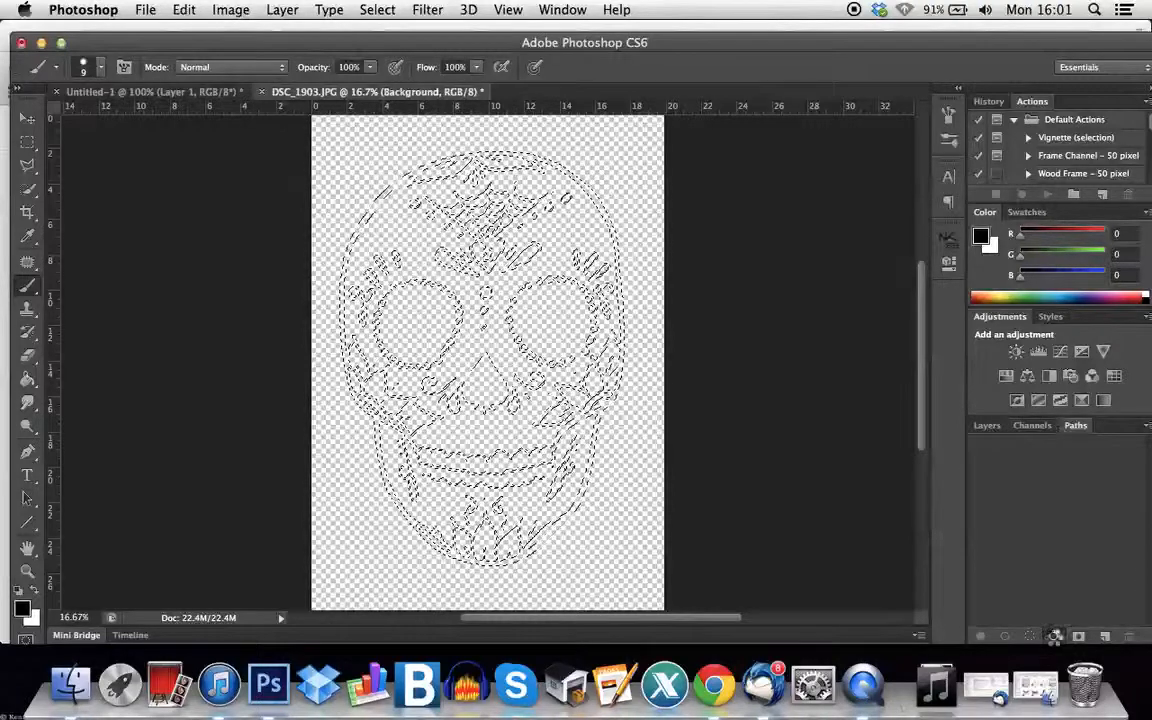
# Make a work path from the selection and stroke it twice with the brush onto a new Layer 1.
pyautogui.click(1076, 636)
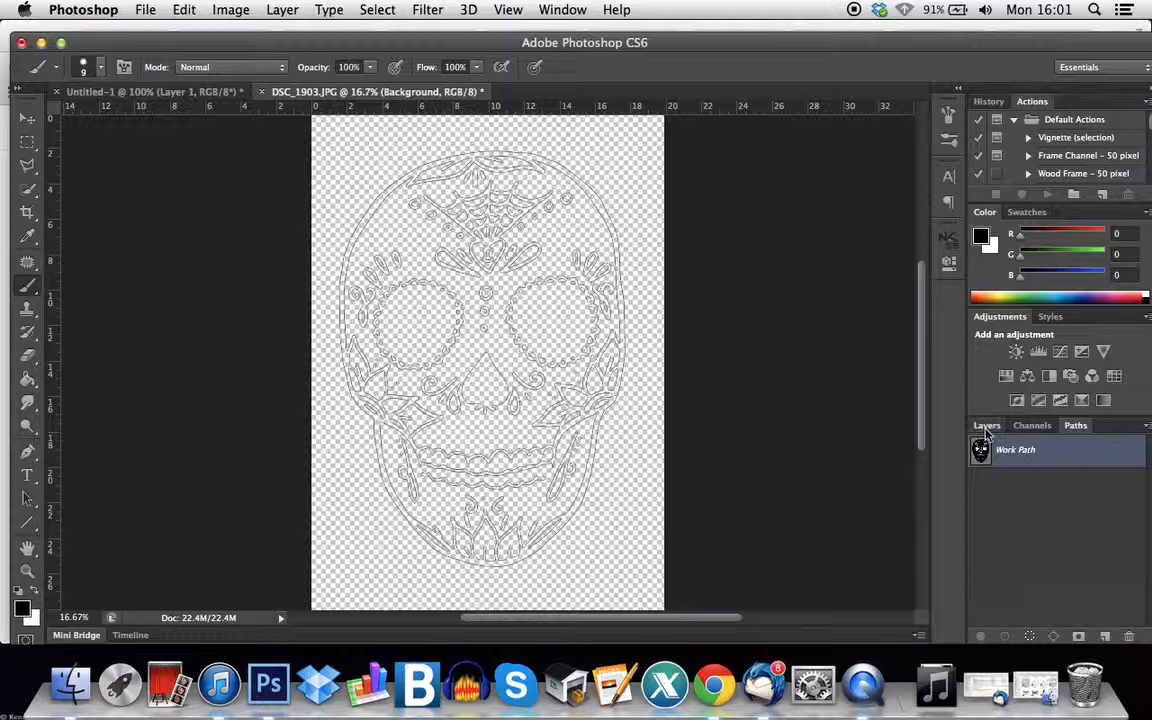
pyautogui.click(988, 424)
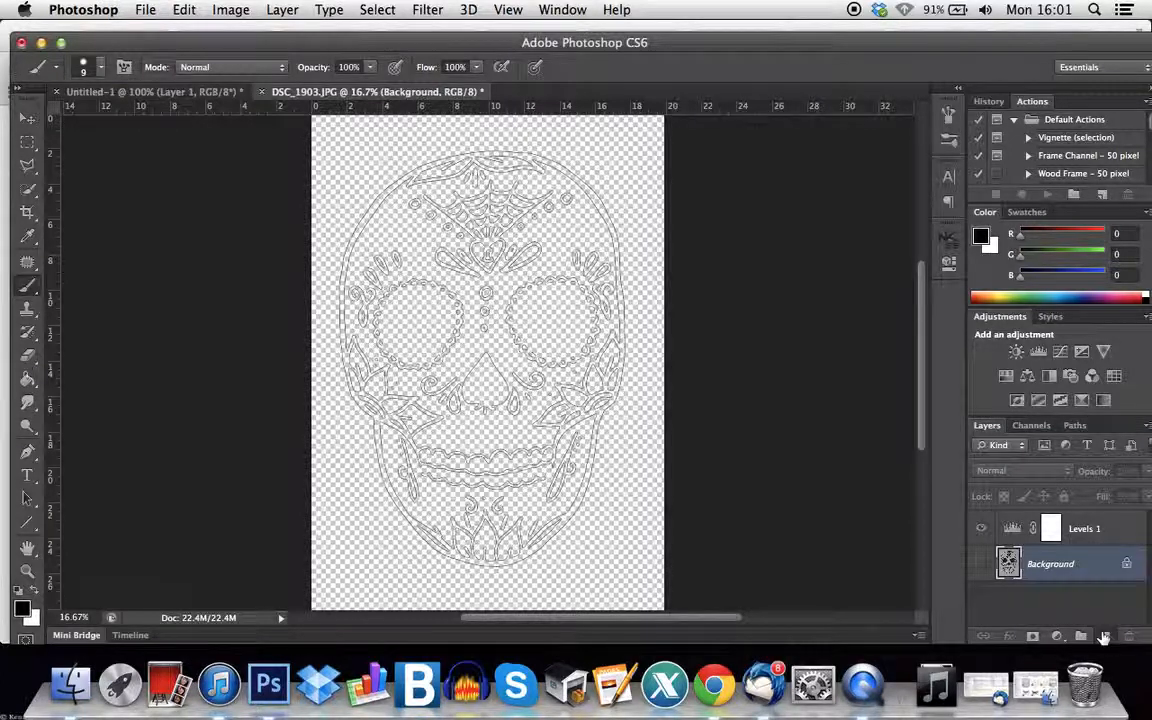
pyautogui.click(1104, 636)
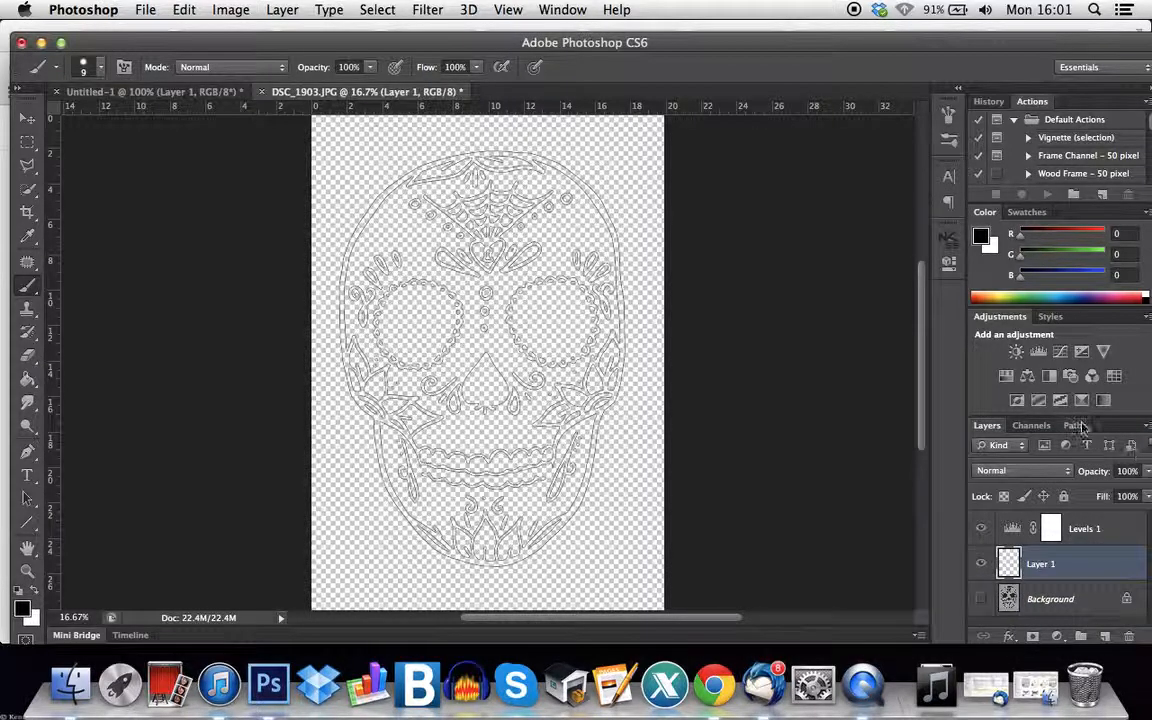
pyautogui.click(1076, 424)
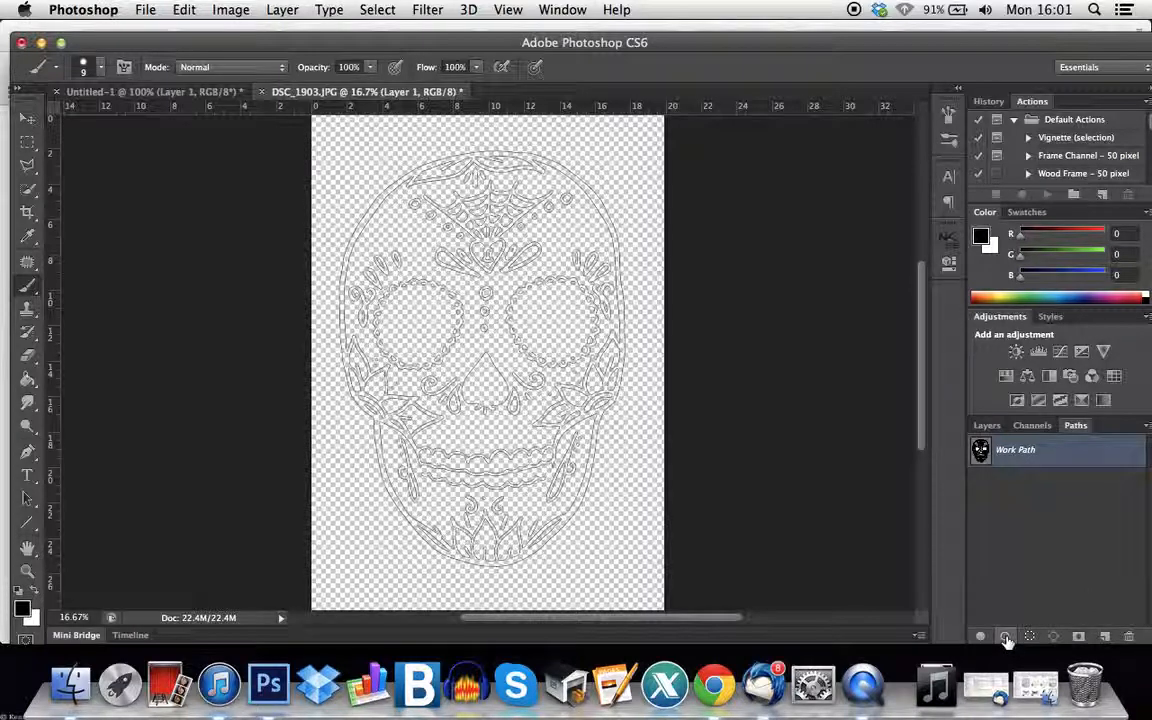
pyautogui.moveTo(1006, 636)
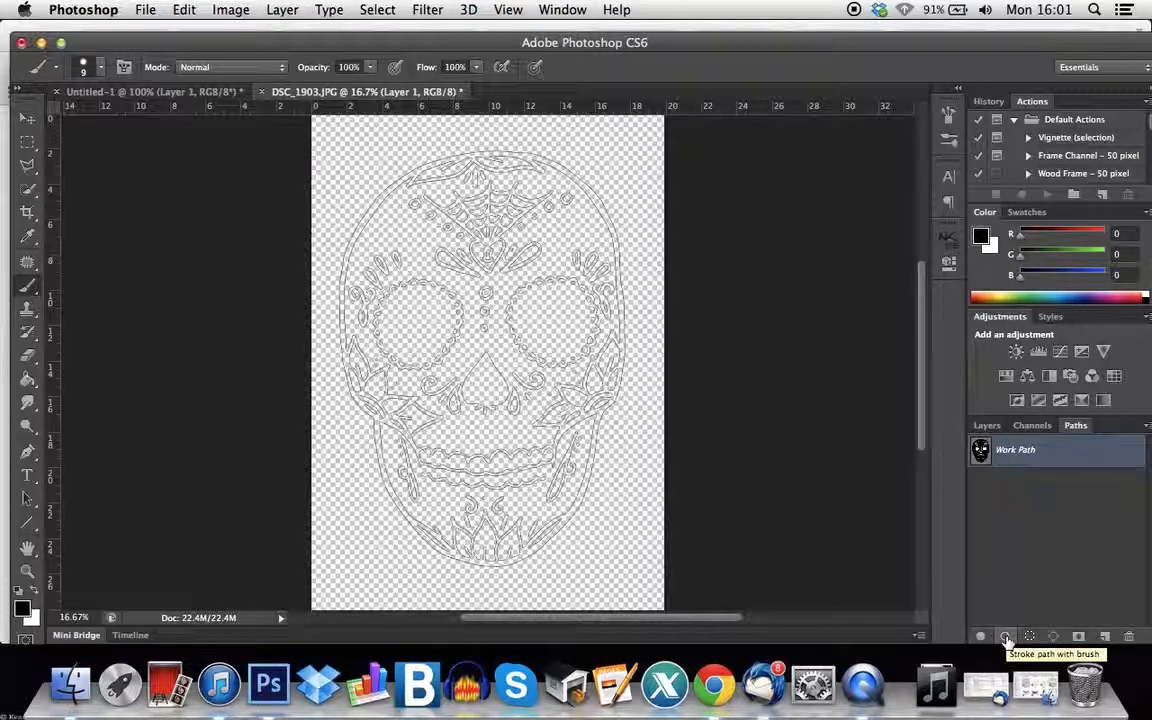
pyautogui.click(1004, 636)
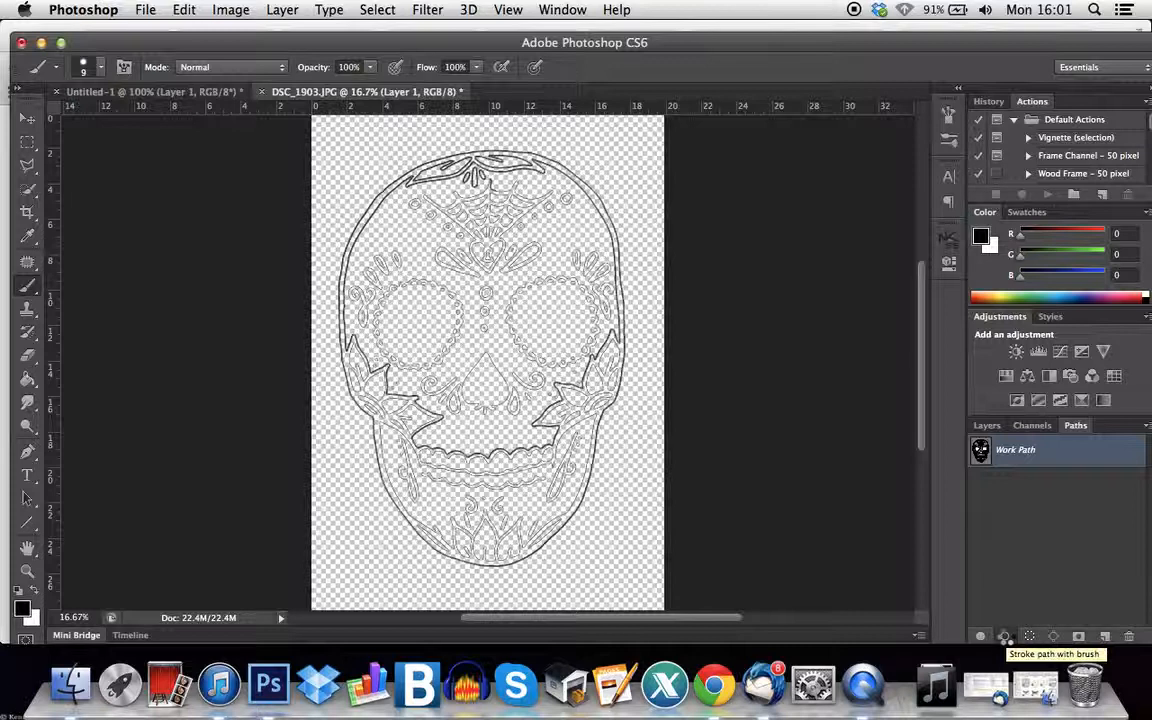
pyautogui.click(1004, 636)
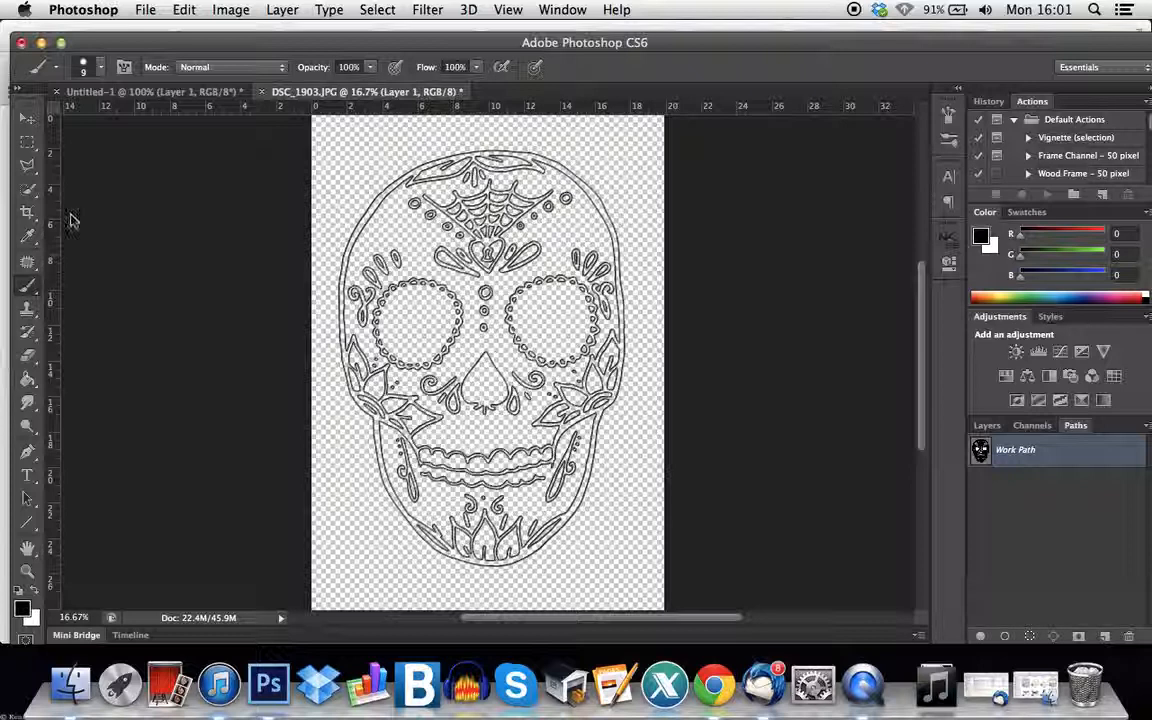
pyautogui.click(100, 68)
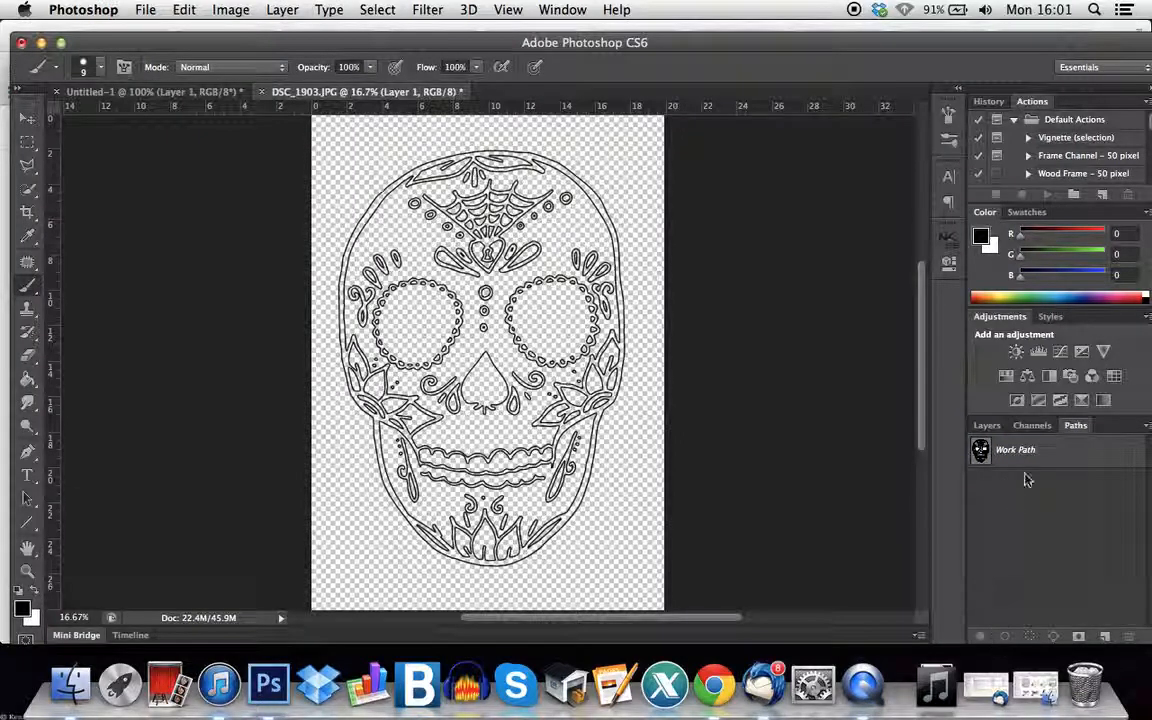
# Fill the skull path solid black, delete the Work Path, and return to the layers list.
pyautogui.click(1016, 448)
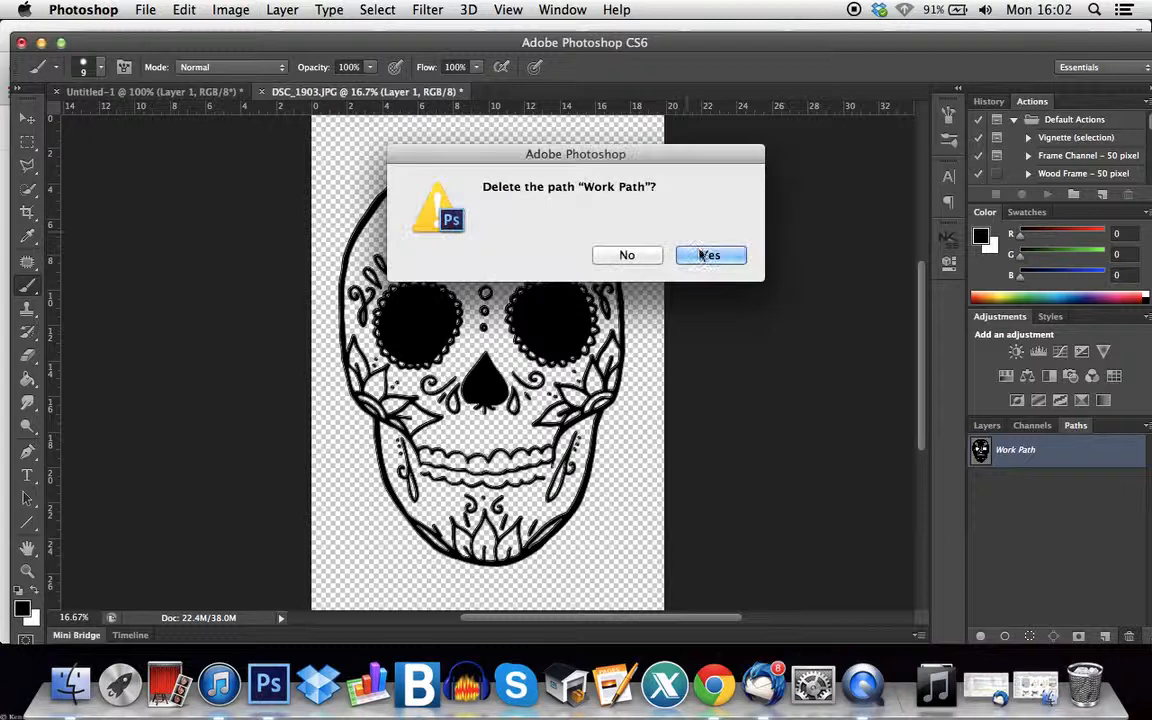
pyautogui.click(710, 256)
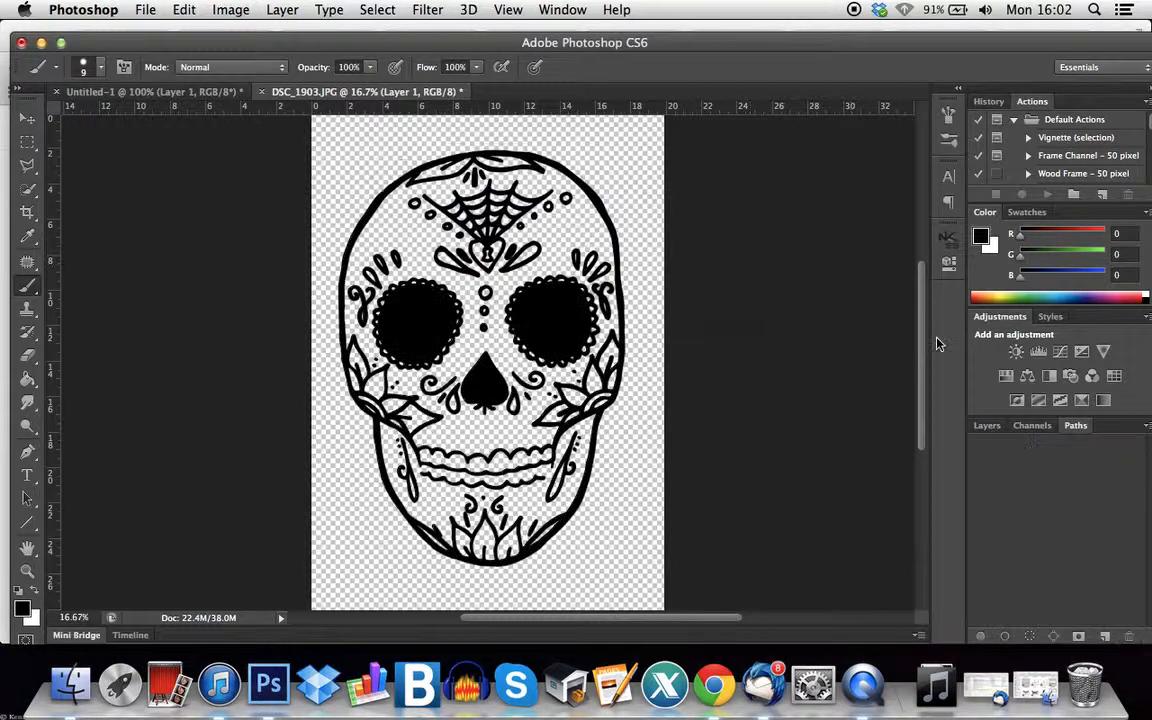
pyautogui.moveTo(952, 420)
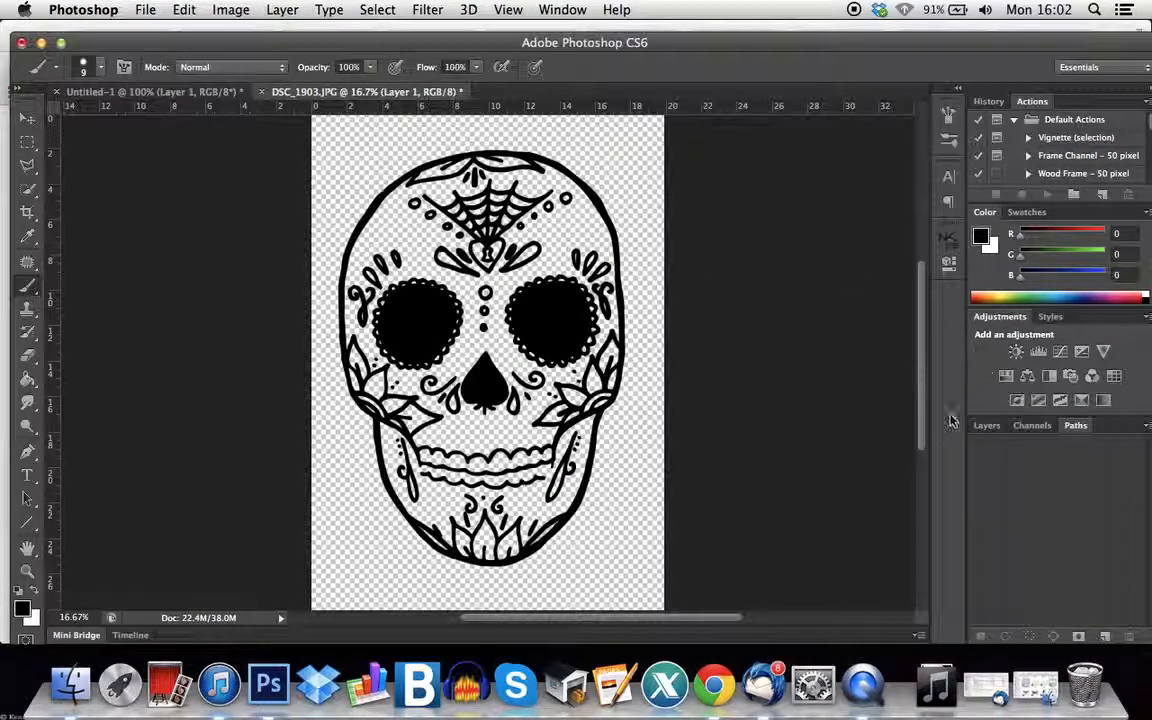
pyautogui.moveTo(968, 452)
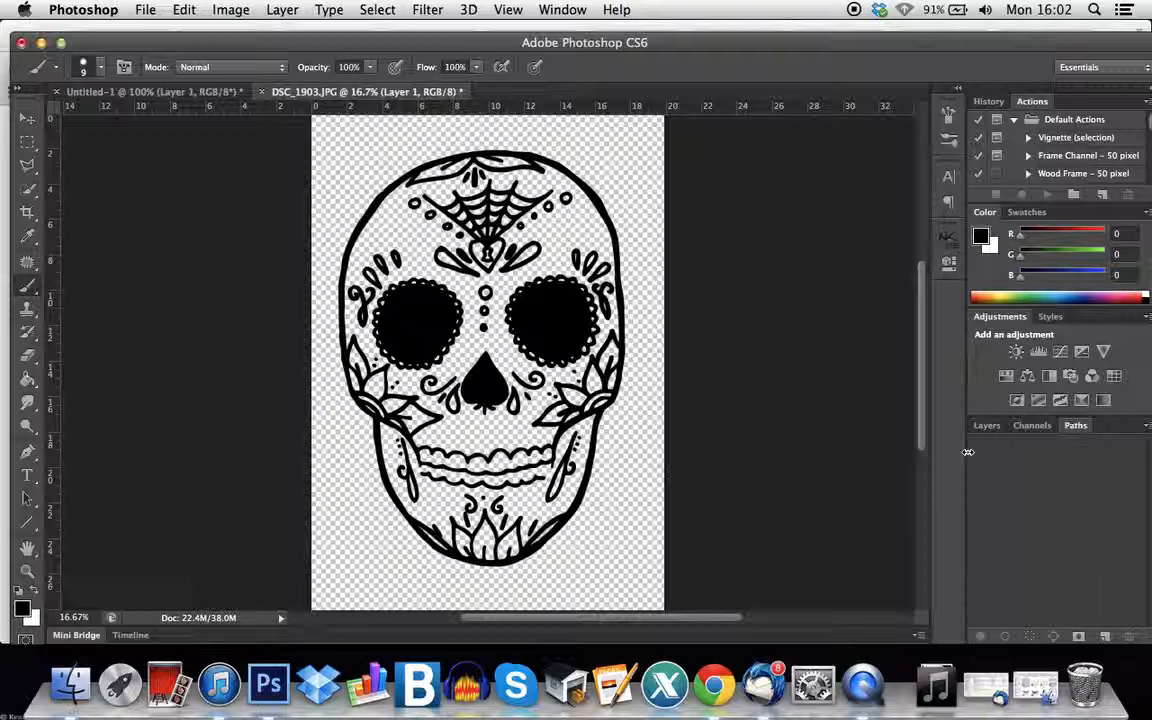
pyautogui.click(986, 424)
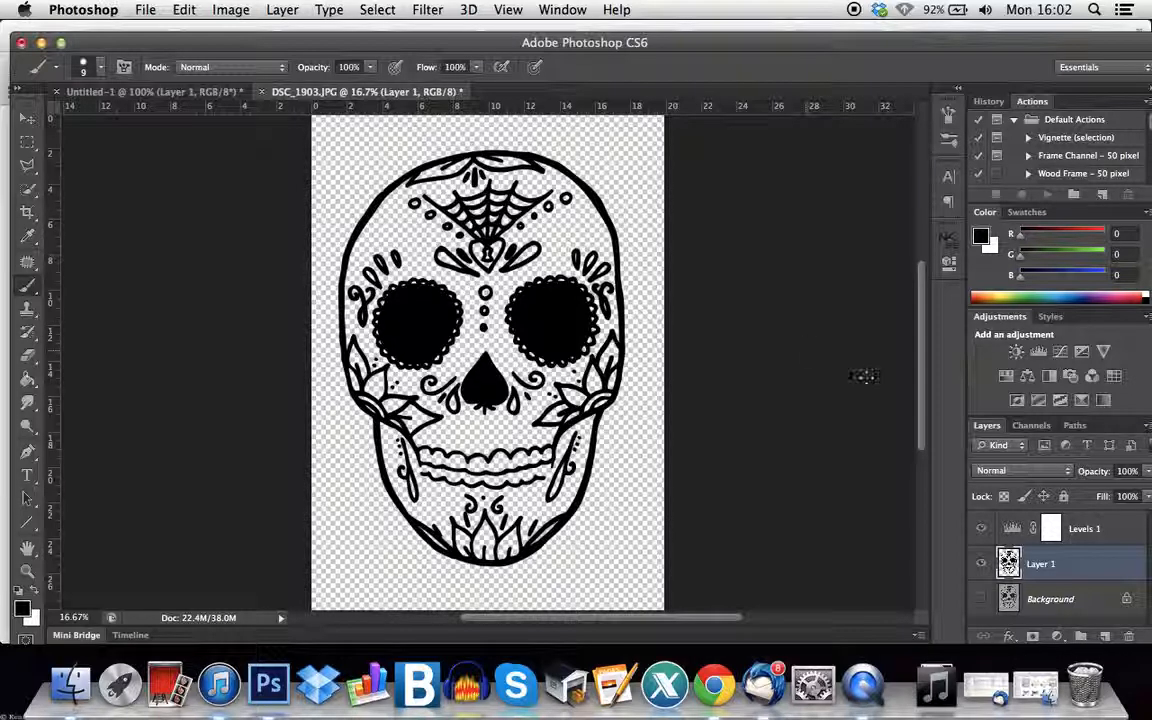
# Show the white Background again and pick the Pen tool to trace the head outline.
pyautogui.click(980, 564)
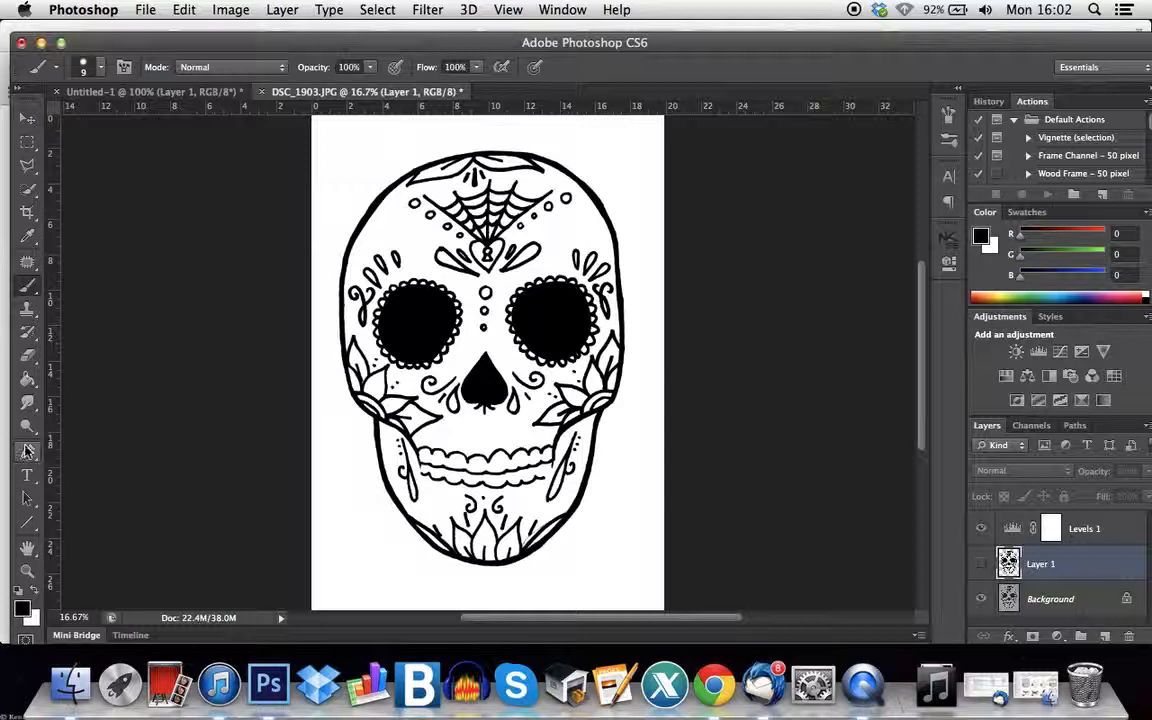
pyautogui.click(28, 452)
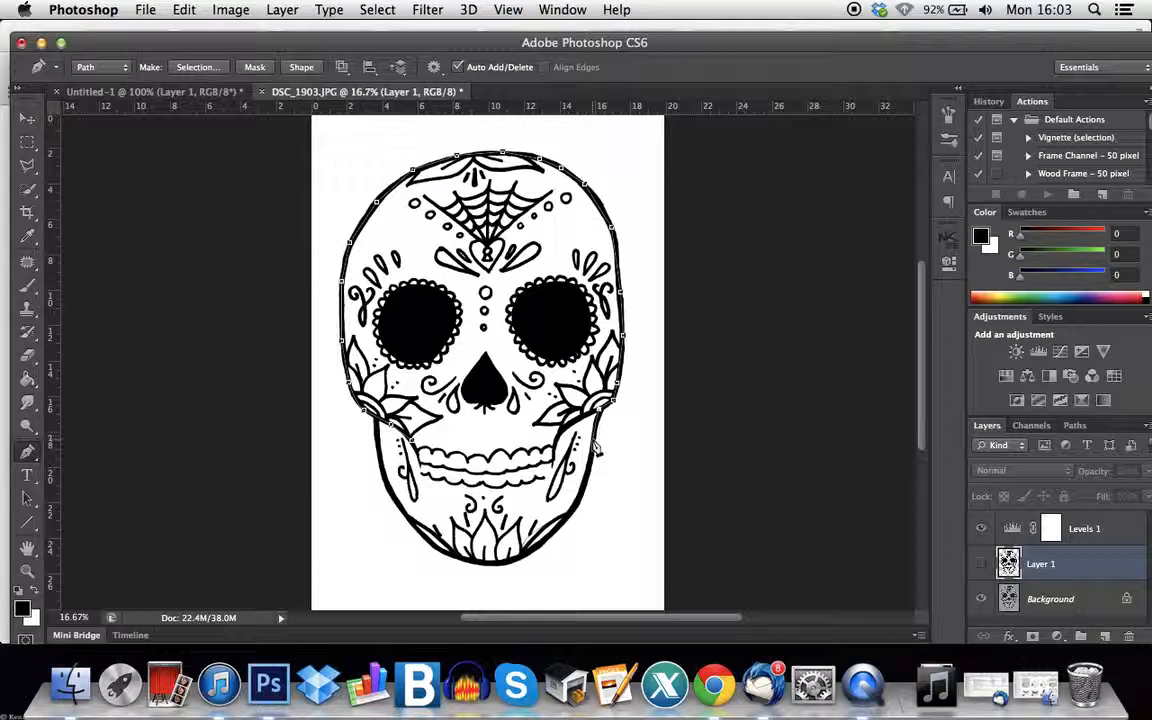
pyautogui.moveTo(576, 516)
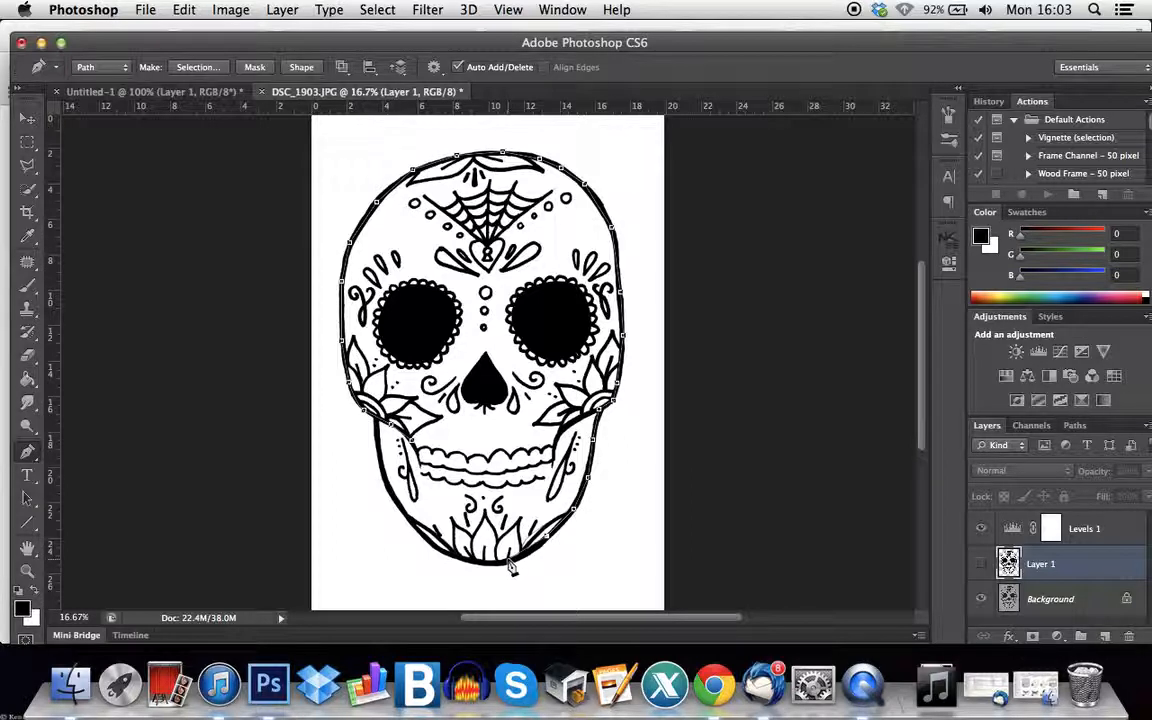
pyautogui.moveTo(484, 572)
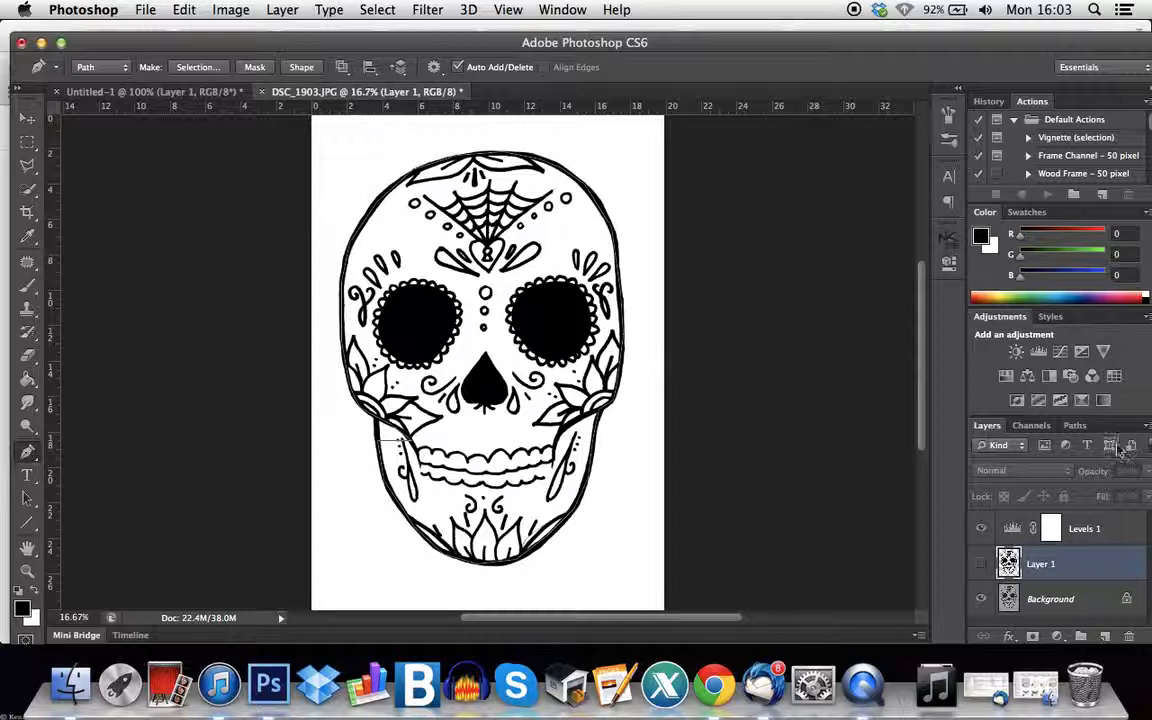
pyautogui.moveTo(1084, 440)
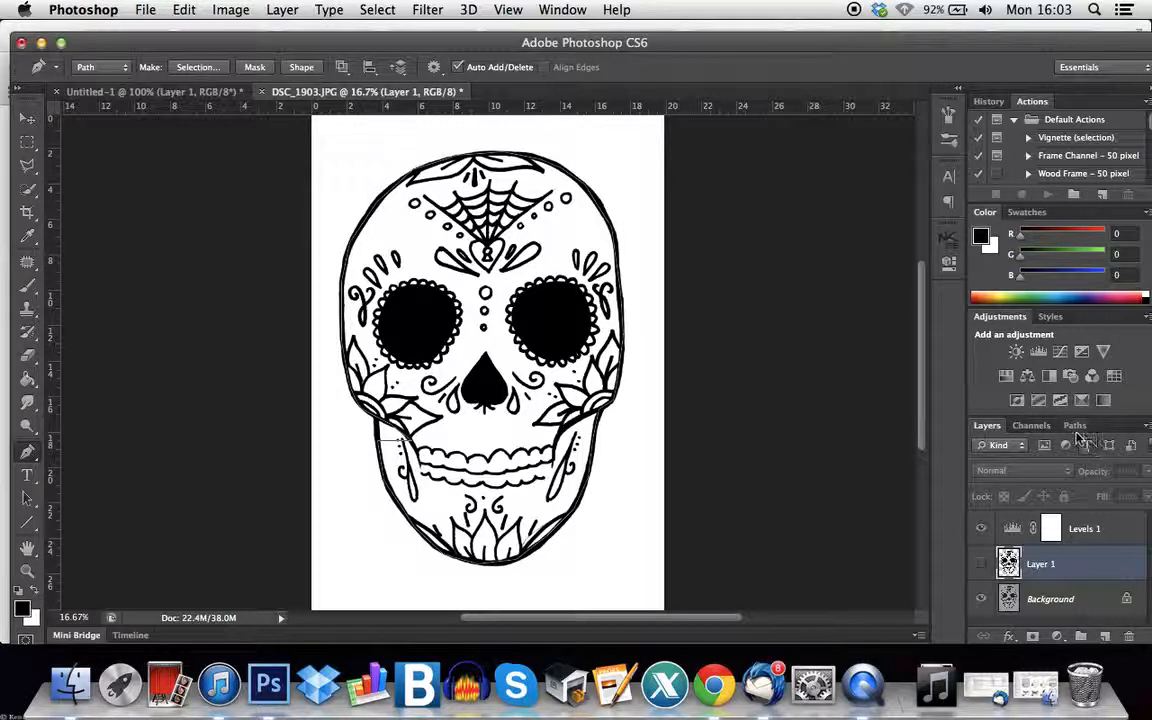
pyautogui.moveTo(476, 156)
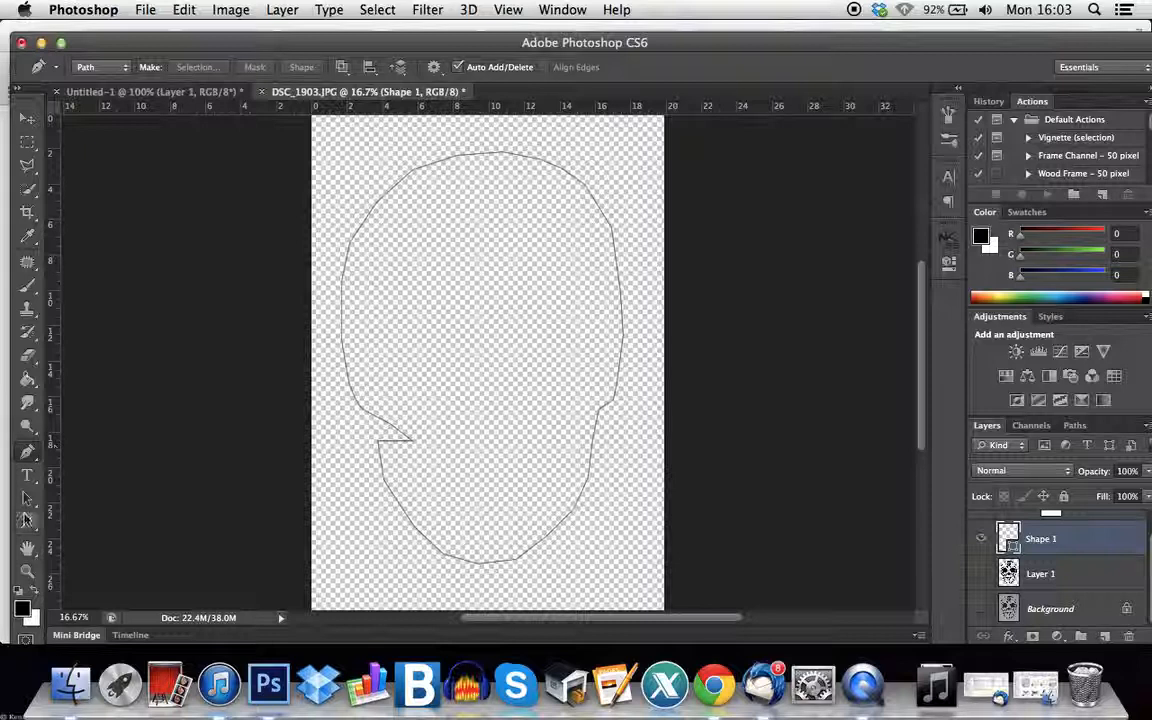
# Remove the Shape 1 layer, keeping the pen-traced head outline as a path.
pyautogui.click(100, 68)
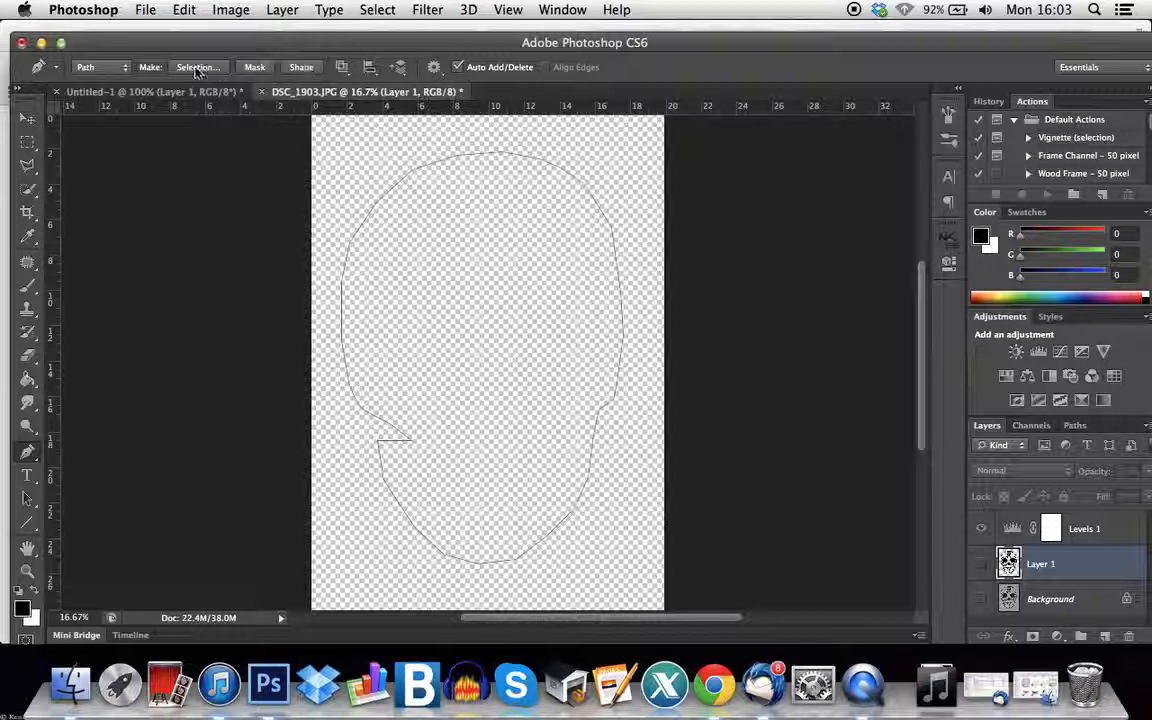
# Turn the head outline path into a selection with 0 feather and smooth it by 5 pixels.
pyautogui.click(196, 68)
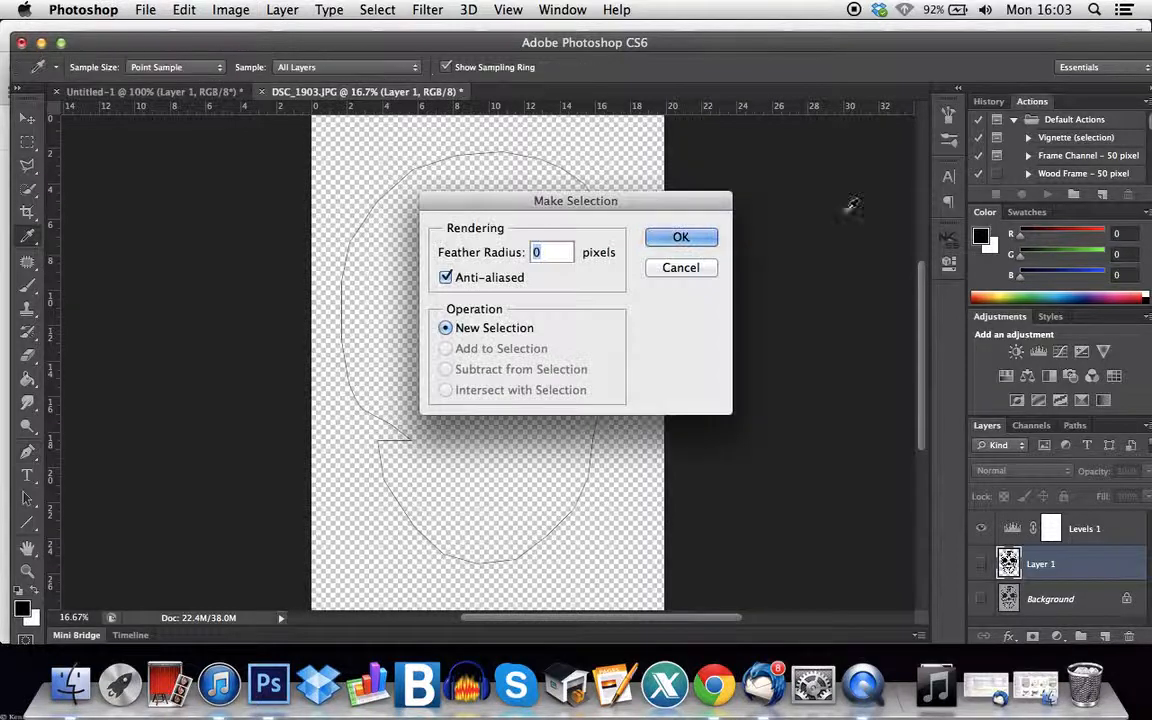
pyautogui.click(680, 236)
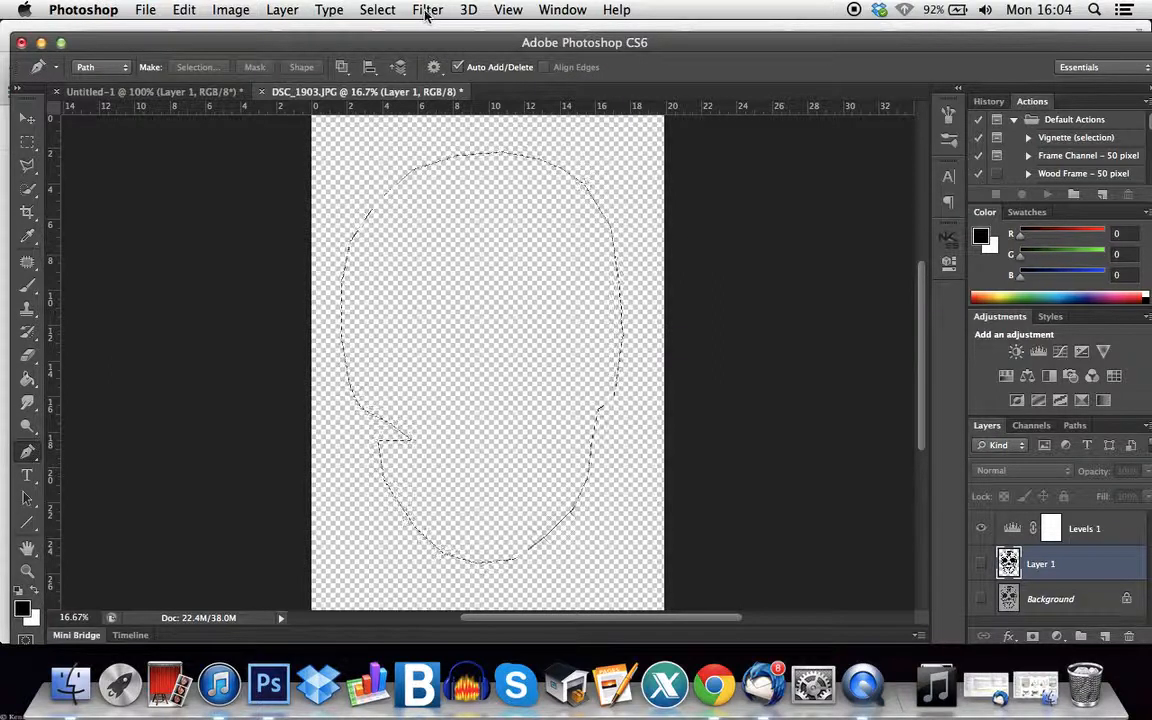
pyautogui.click(376, 8)
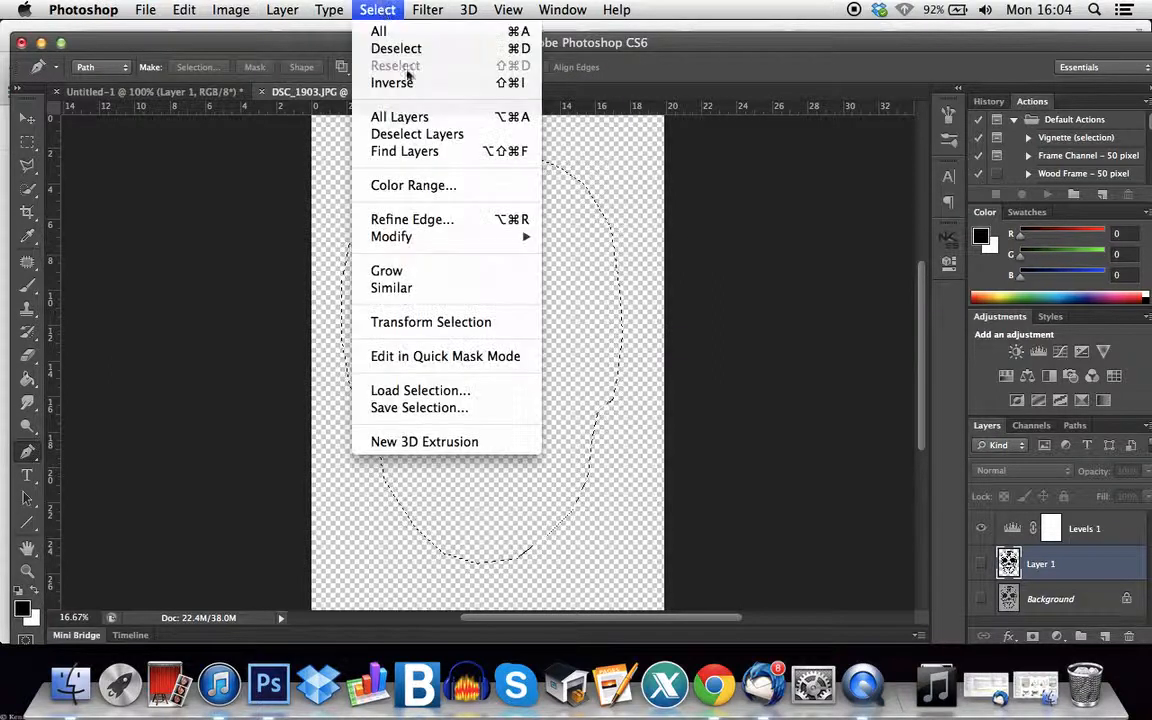
pyautogui.click(392, 236)
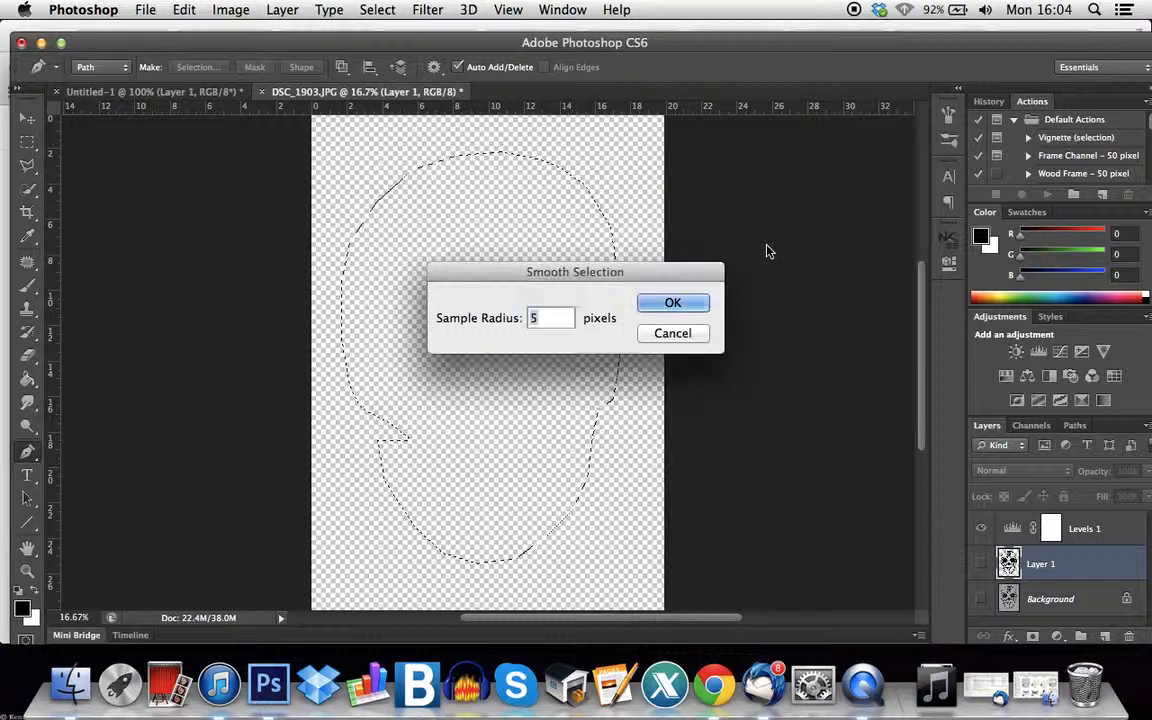
pyautogui.click(672, 302)
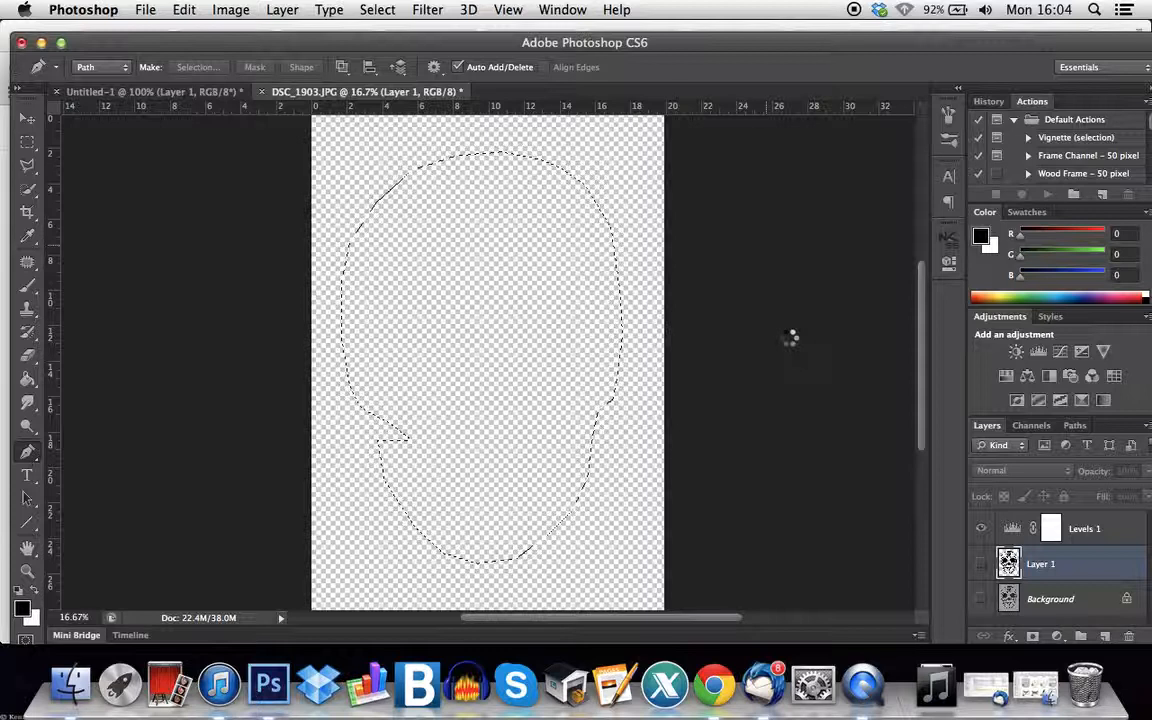
pyautogui.click(1076, 424)
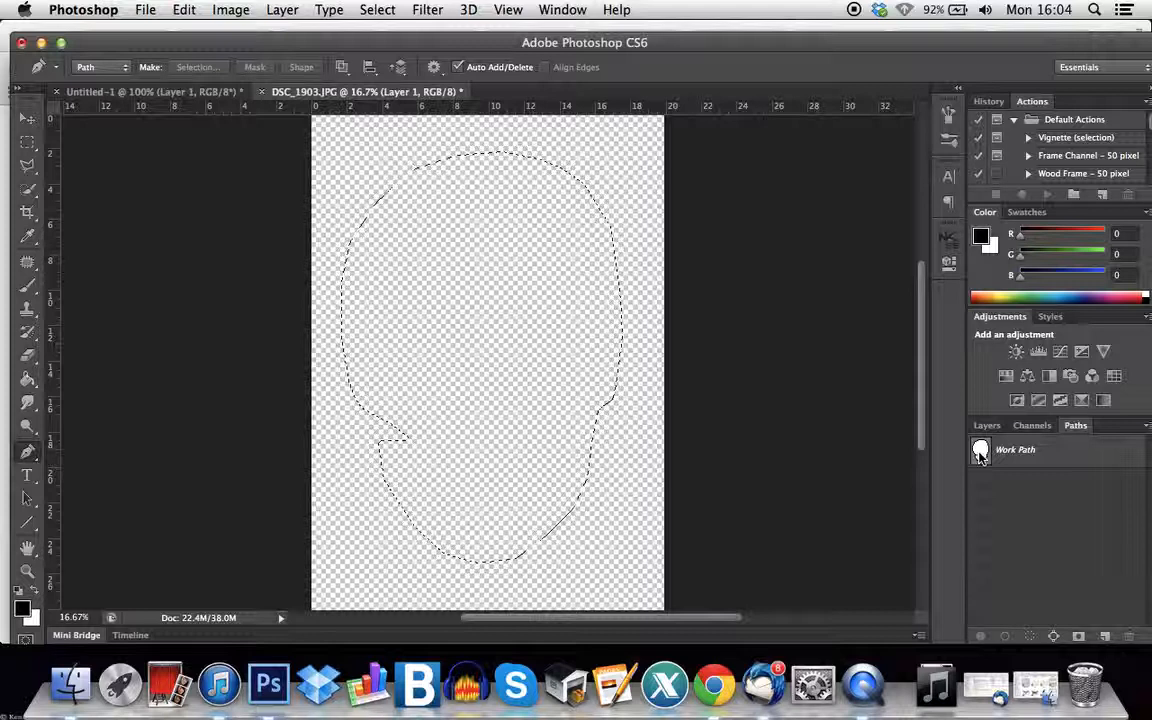
# Make a work path from the smoothed head selection and add a new empty Layer 2.
pyautogui.click(1016, 448)
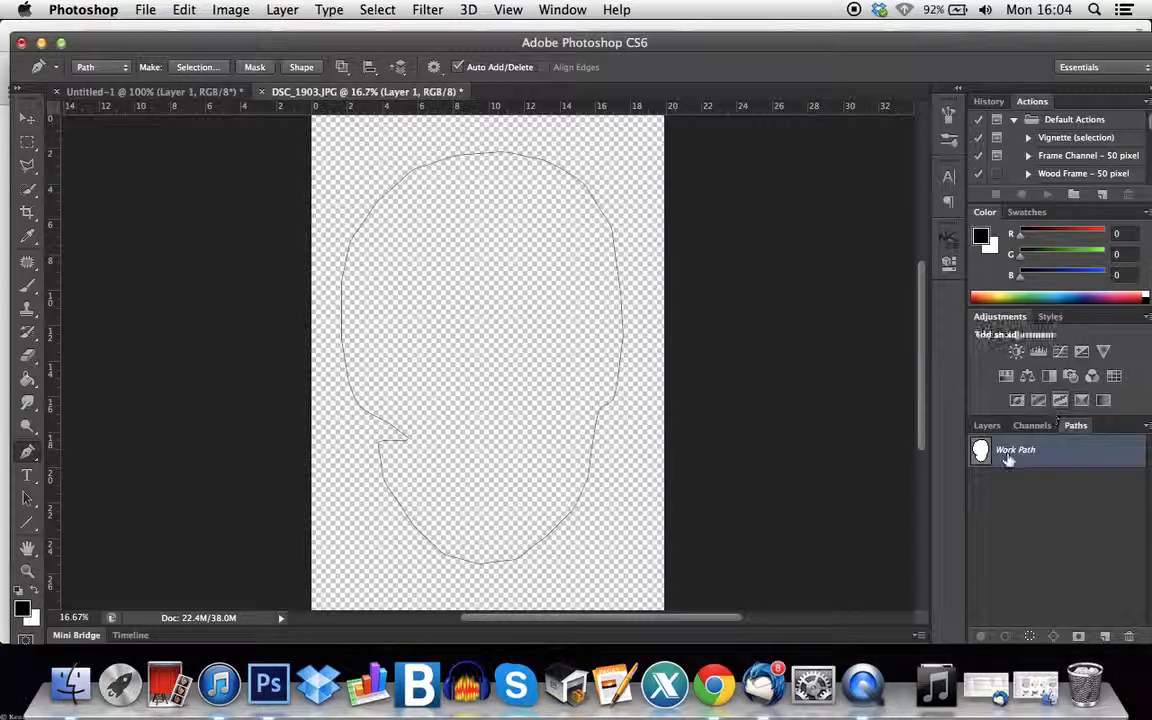
pyautogui.click(986, 424)
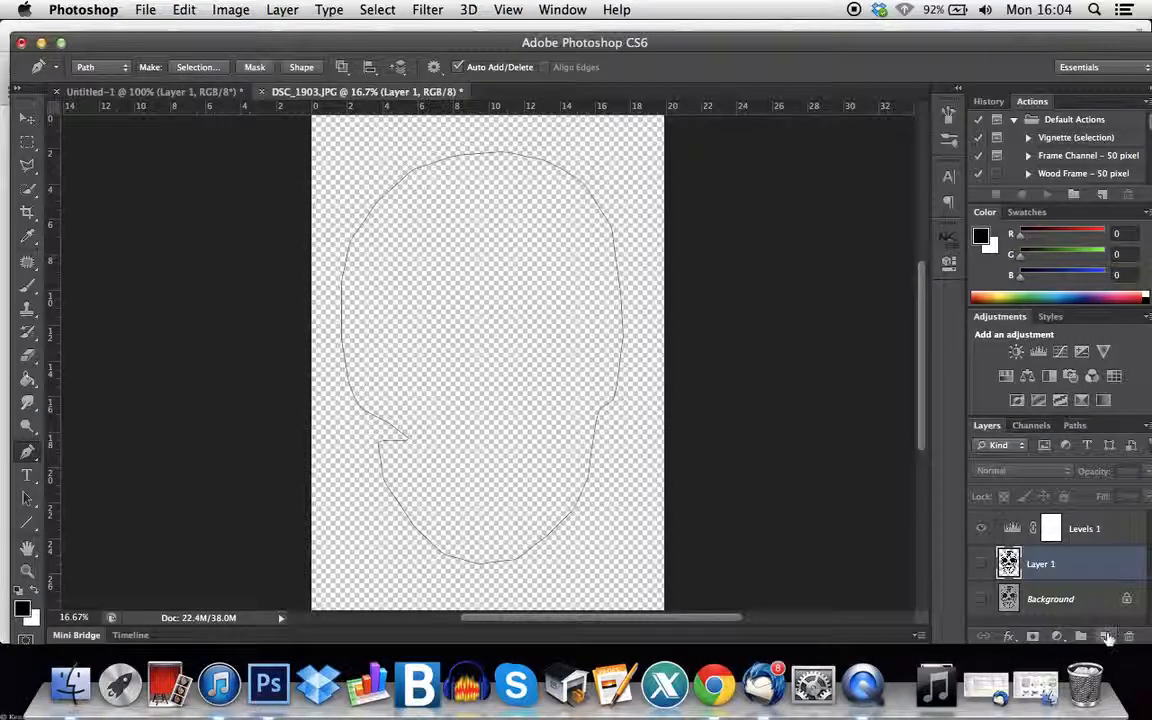
pyautogui.click(1074, 424)
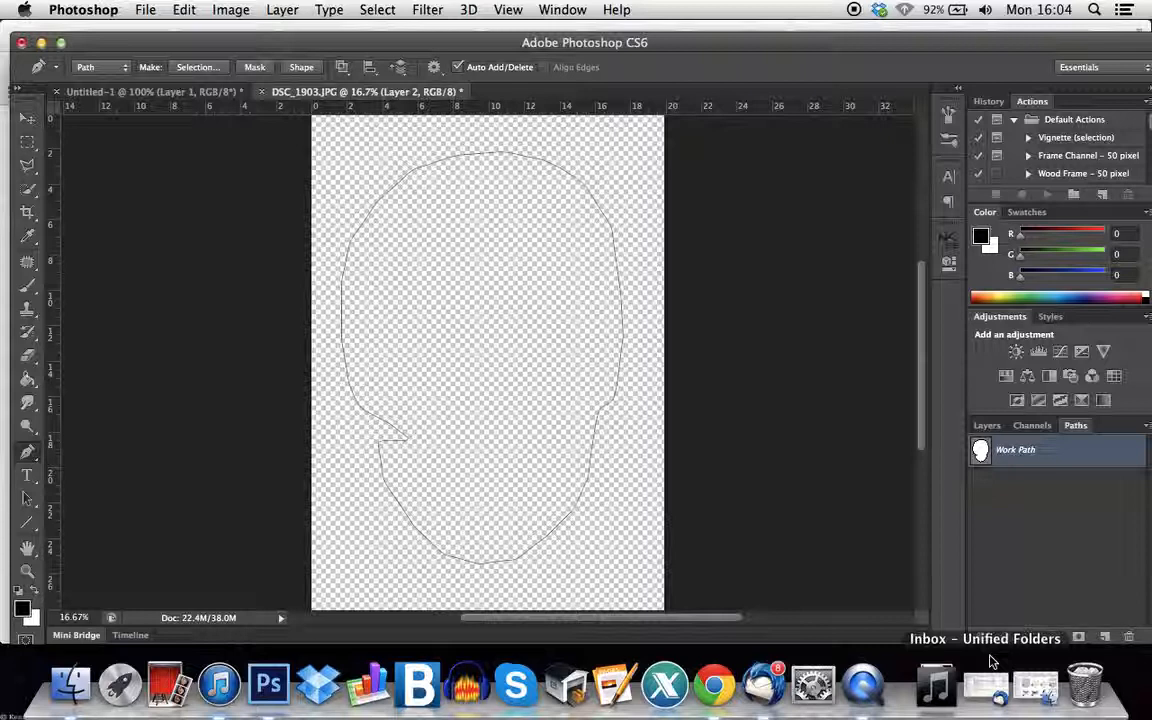
pyautogui.moveTo(1078, 552)
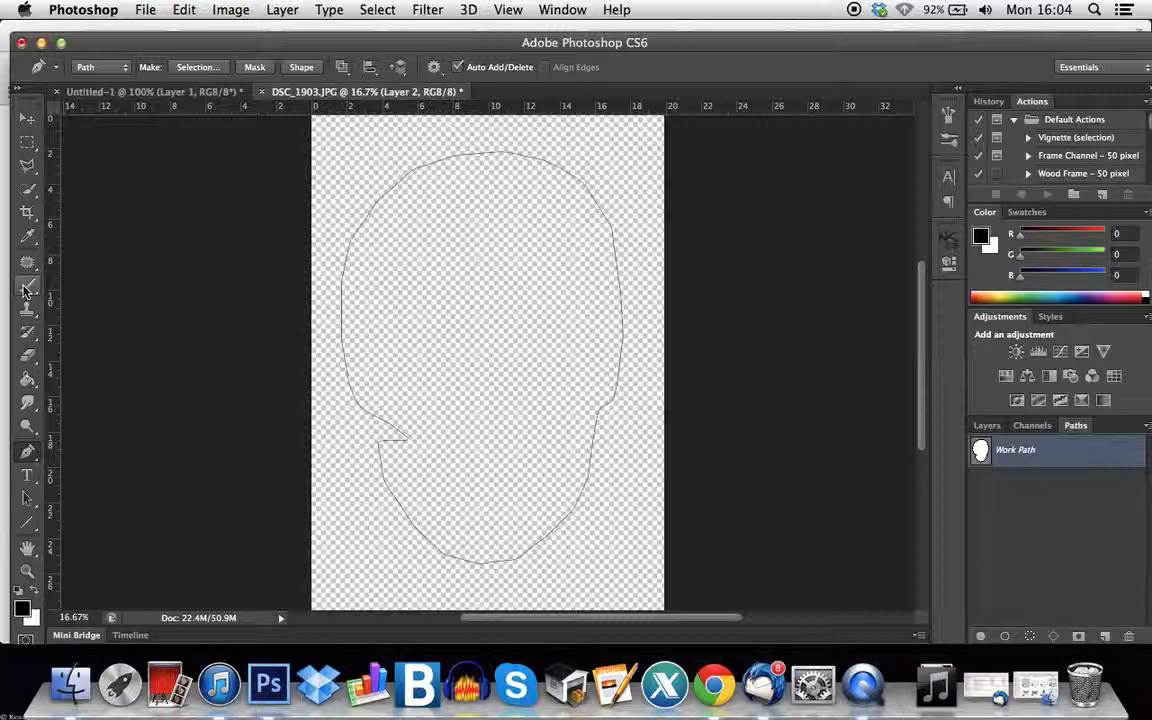
# Give the Brush tool a large brush size for the outline stroke.
pyautogui.click(28, 290)
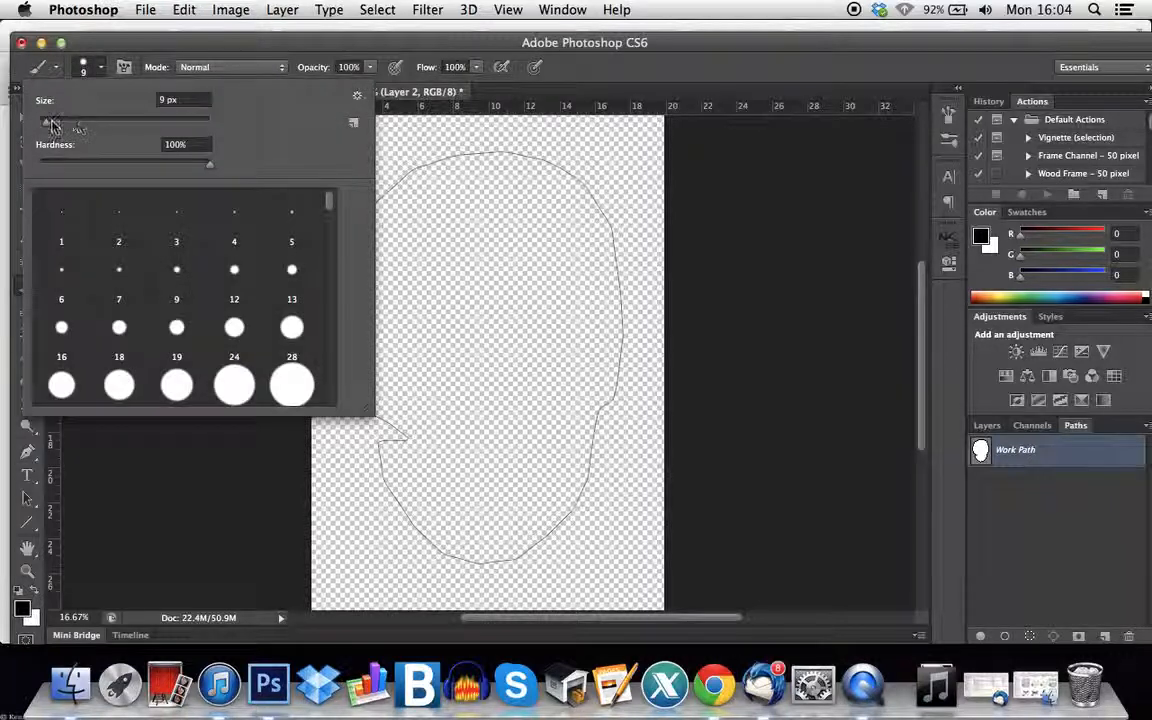
pyautogui.tripleClick(184, 100)
pyautogui.write('1')
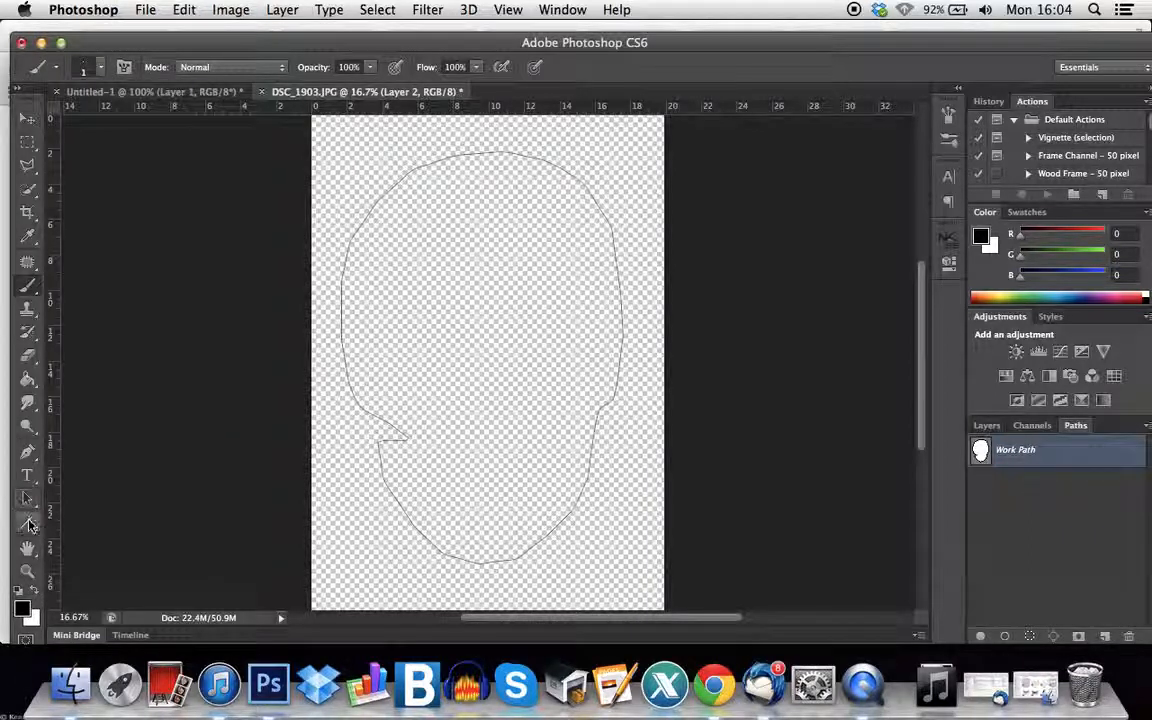
pyautogui.click(28, 520)
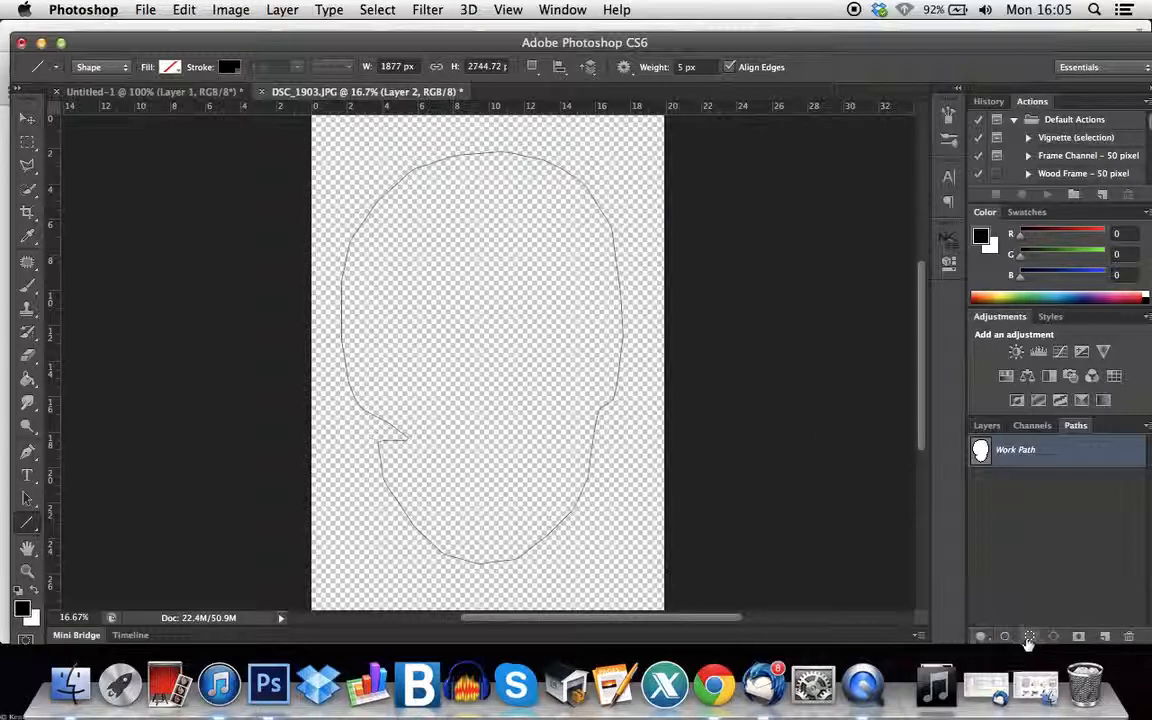
pyautogui.moveTo(1006, 636)
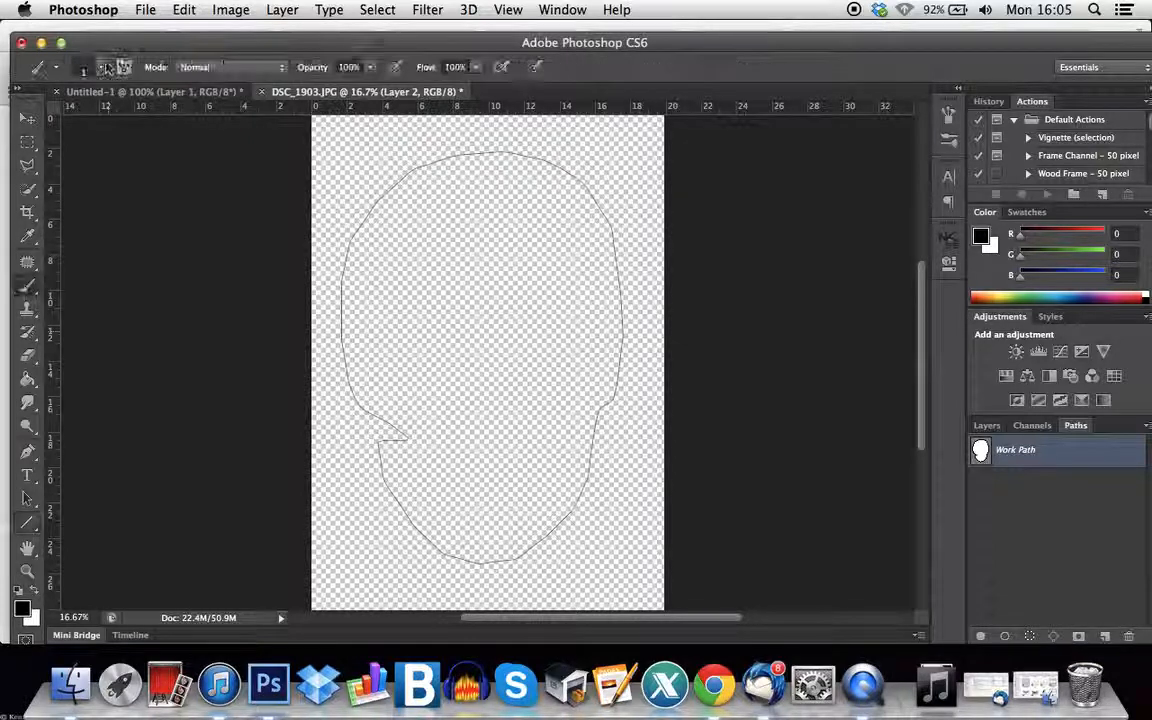
pyautogui.click(100, 68)
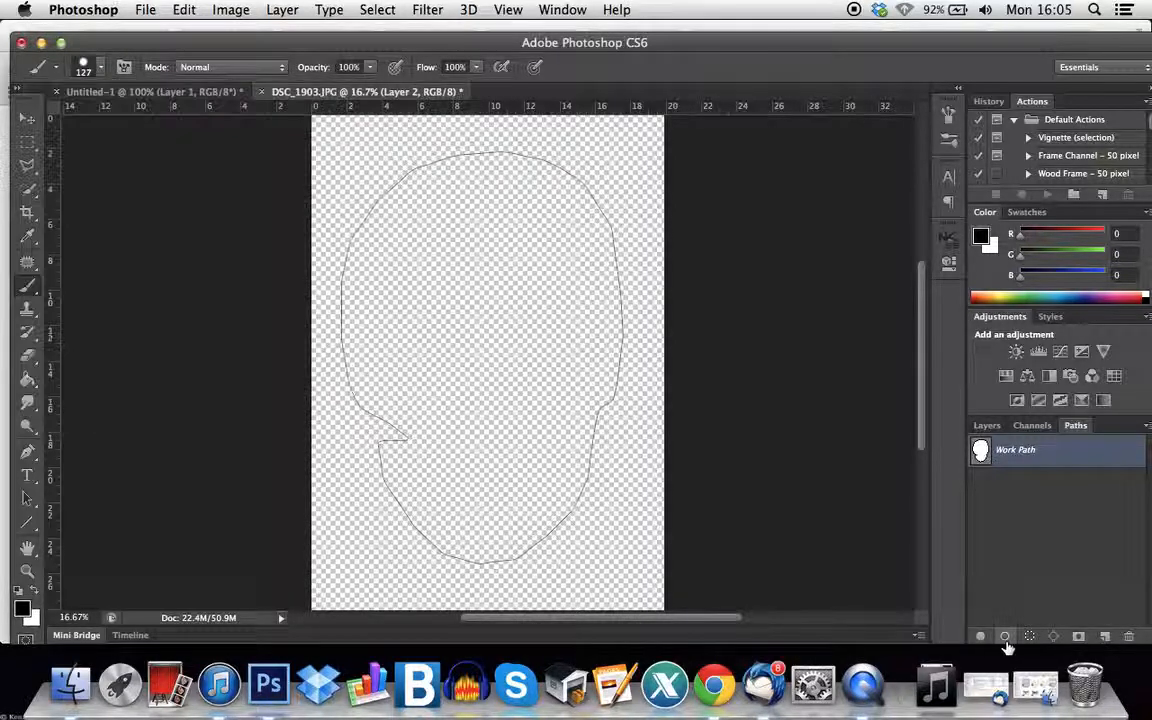
# Stroke the head outline path with the thick black brush on Layer 2, then shrink the brush size.
pyautogui.click(1004, 636)
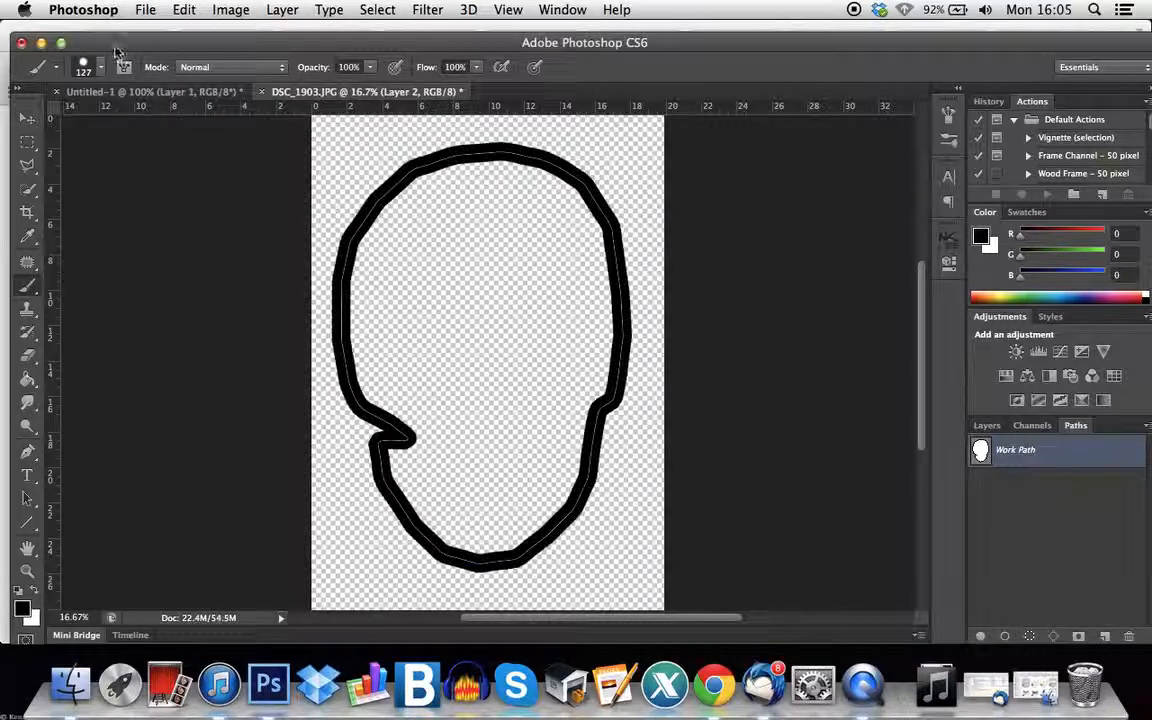
pyautogui.click(100, 68)
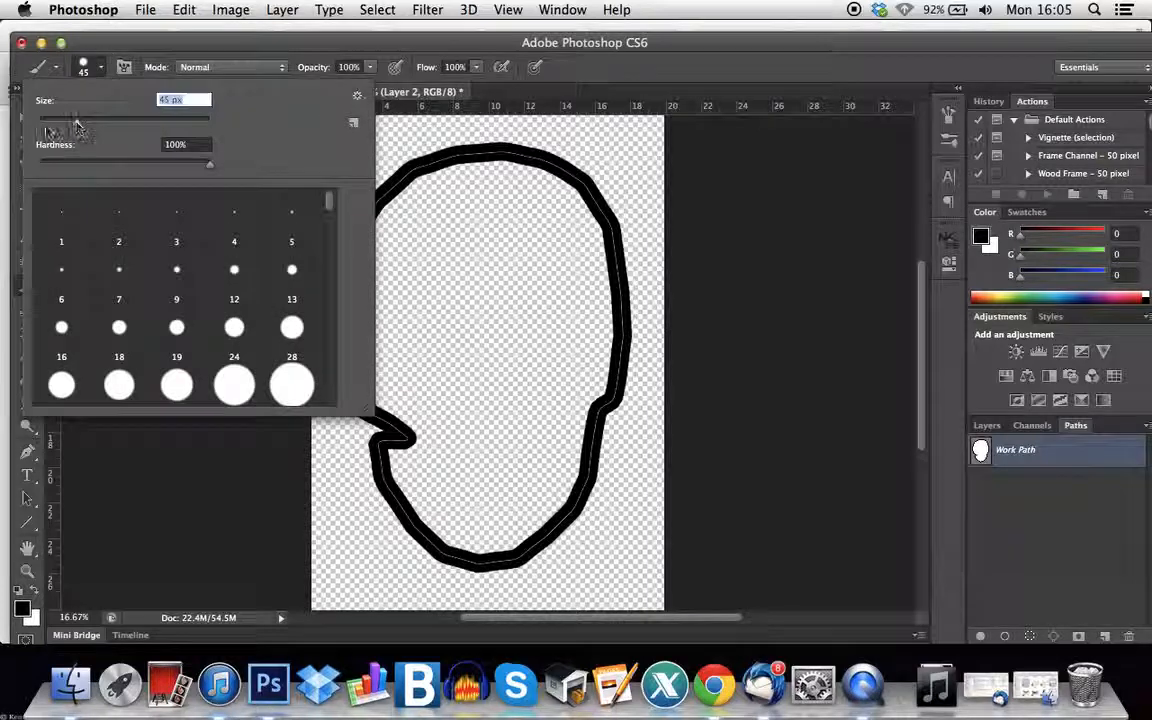
pyautogui.moveTo(78, 128); pyautogui.dragTo(60, 128)
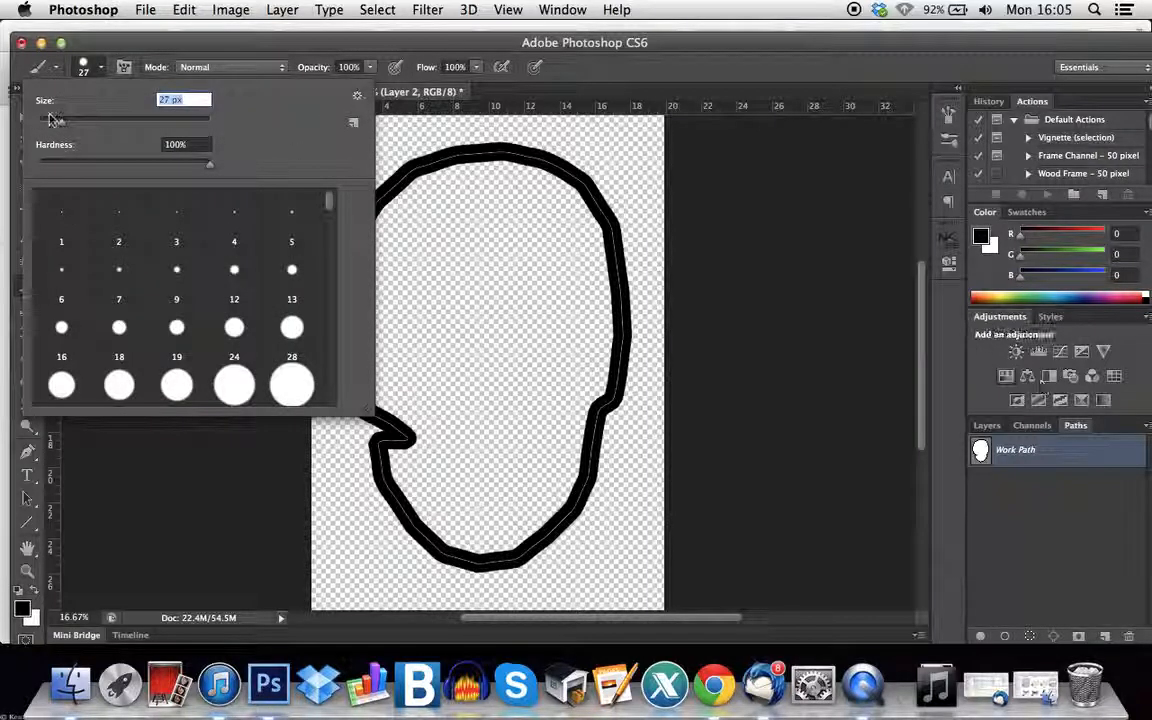
pyautogui.moveTo(56, 120); pyautogui.dragTo(48, 120)
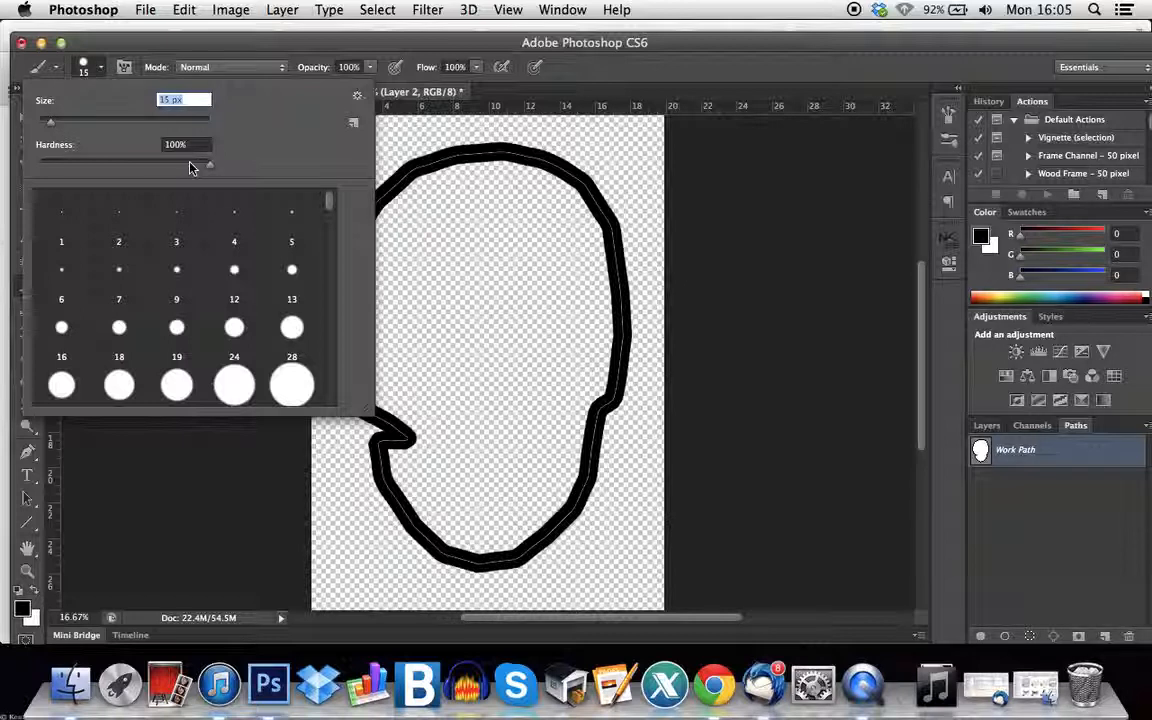